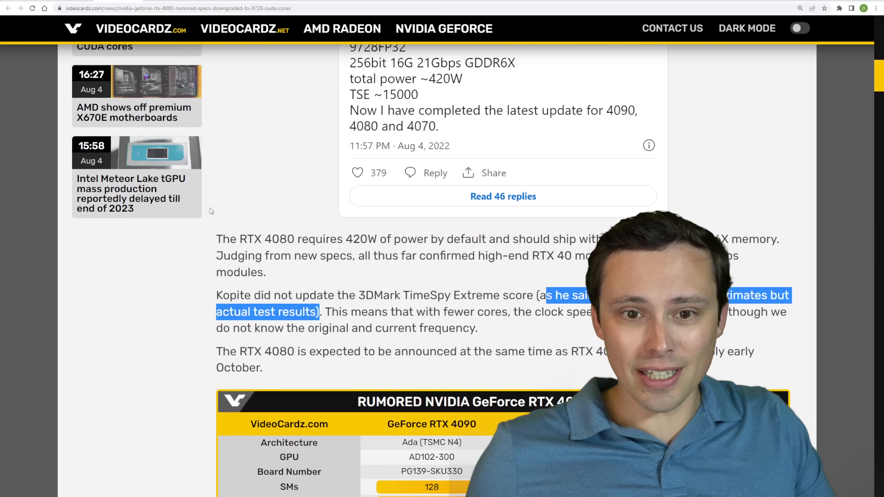
# - Scroll the RTX 4080 article to the rumored RTX 40 Series specs table, marking two entries
pyautogui.scroll(-3)
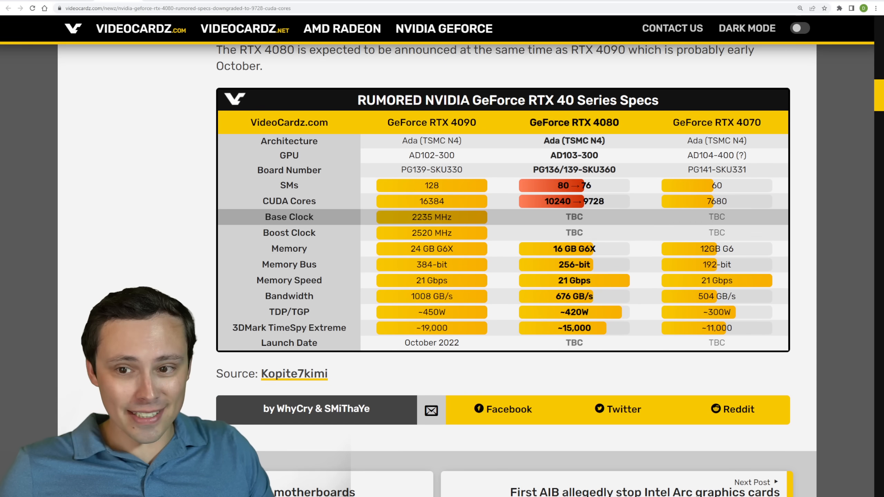
pyautogui.doubleClick(573, 122)
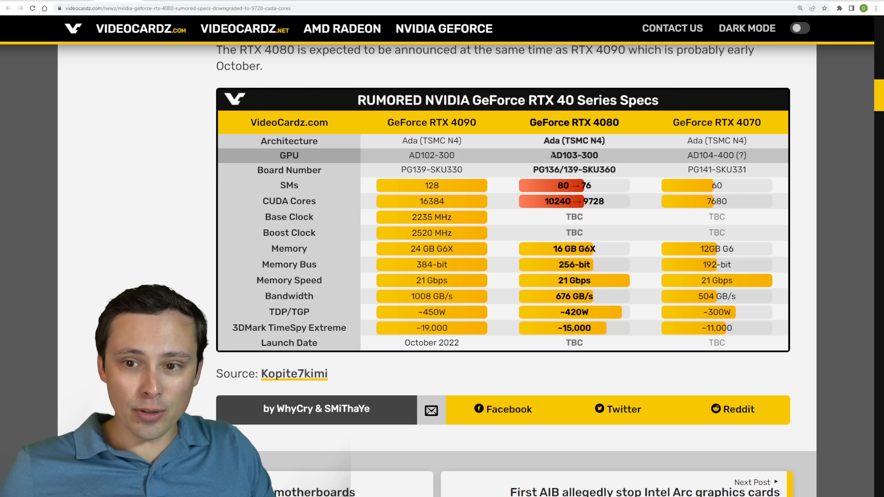
pyautogui.doubleClick(566, 155)
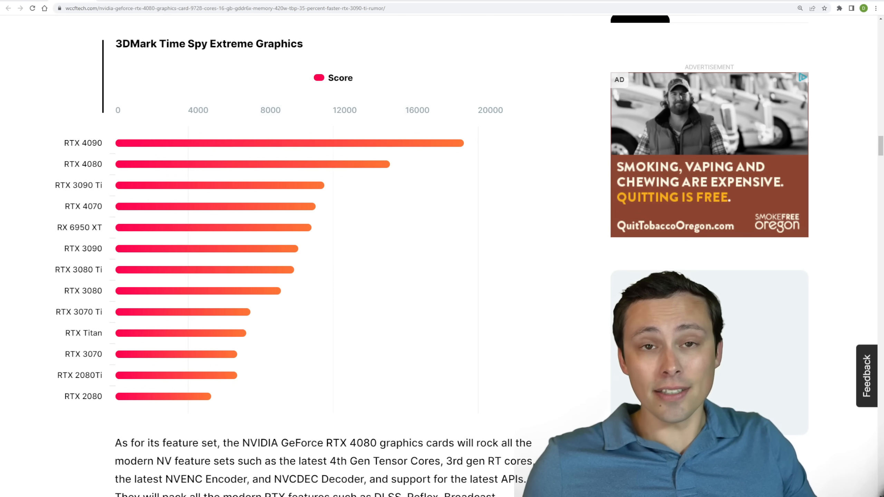
pyautogui.moveTo(203, 269)
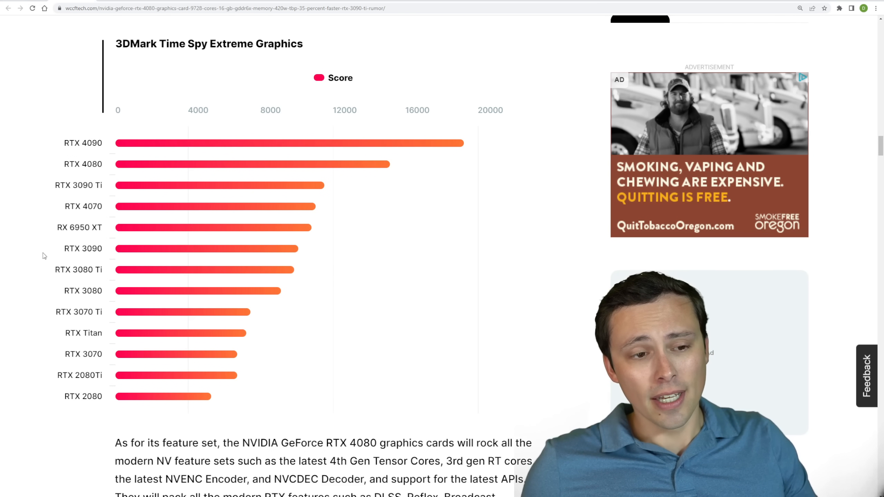
pyautogui.moveTo(350, 165)
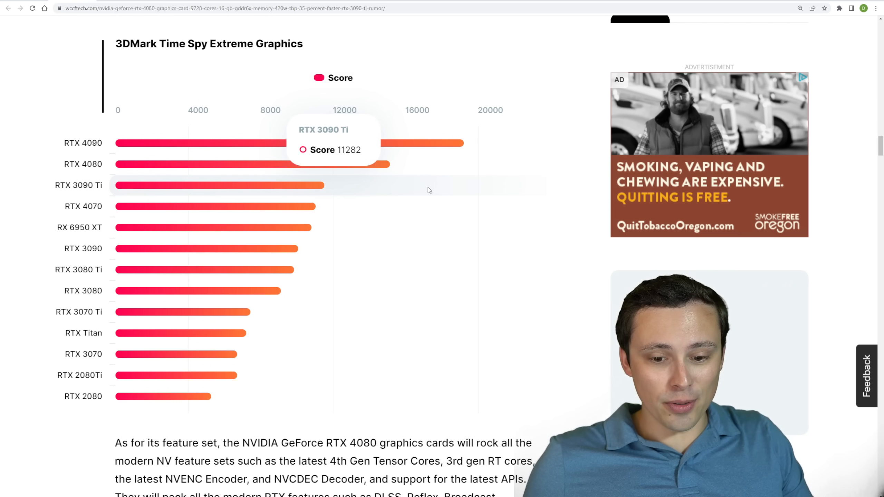
pyautogui.moveTo(428, 190)
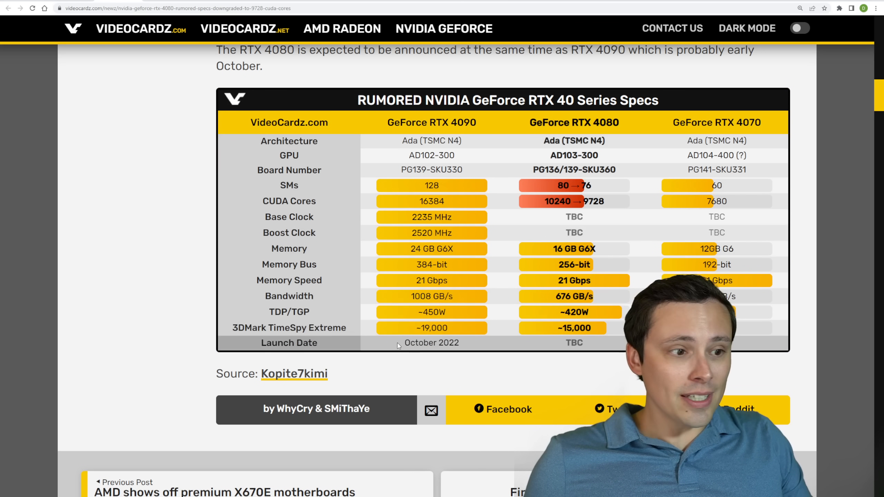
# - Mark October 2022 as the RTX 4090 launch date in the specs table
pyautogui.doubleClick(431, 343)
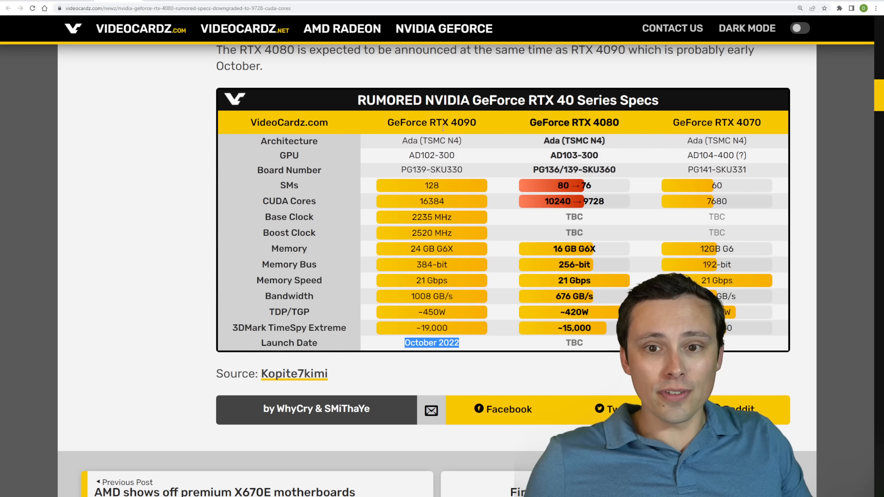
pyautogui.doubleClick(445, 122)
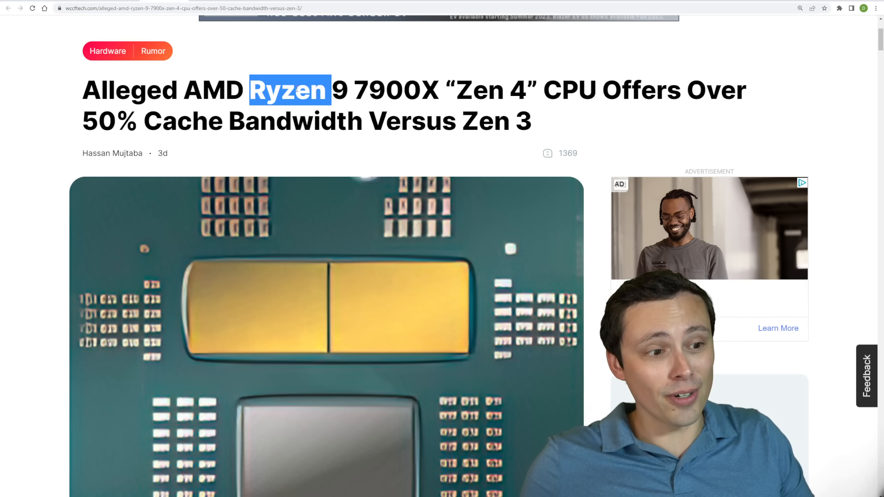
# - Scroll through the Ryzen 9 7900X cache bandwidth article
pyautogui.click(446, 95)
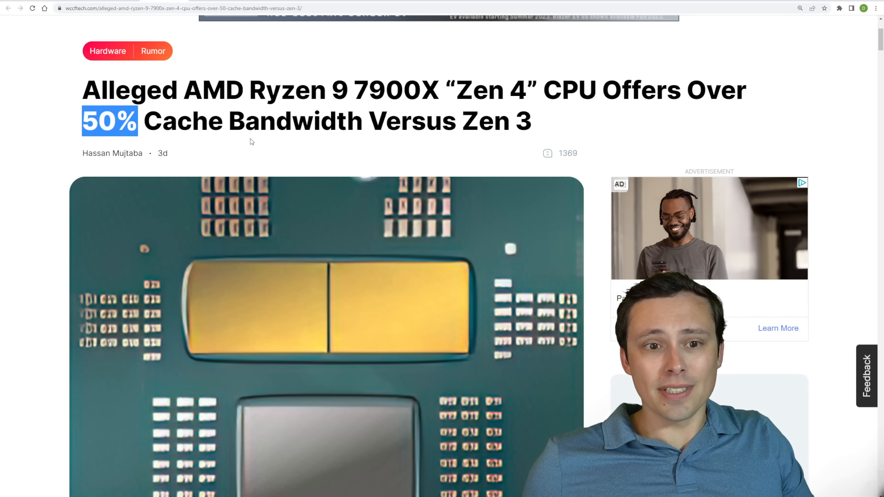
pyautogui.scroll(-3)
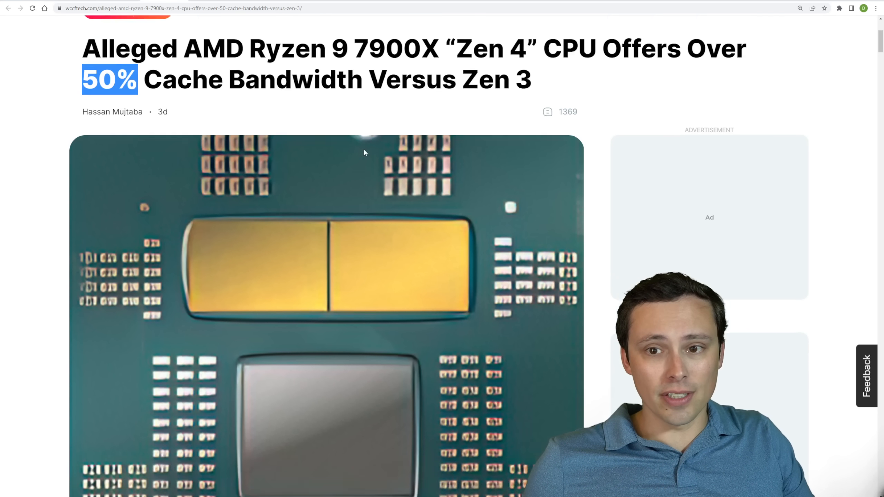
pyautogui.scroll(3)
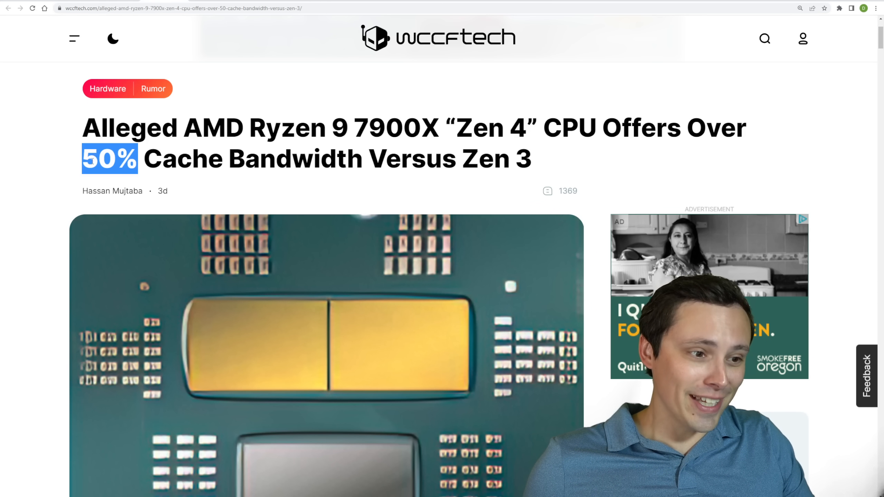
pyautogui.scroll(-3)
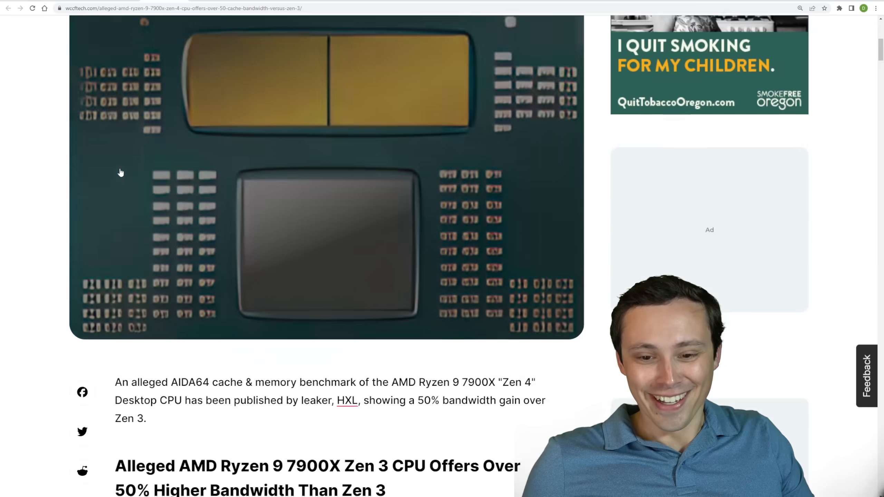
pyautogui.scroll(-3)
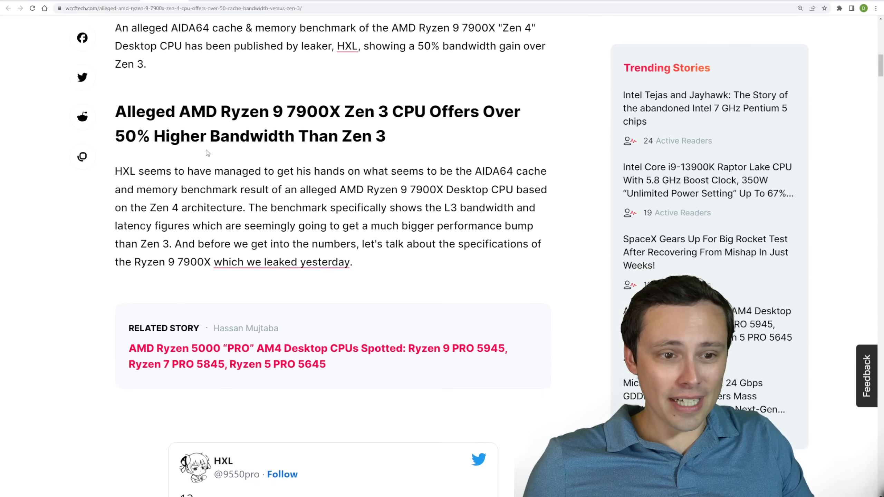
pyautogui.scroll(-3)
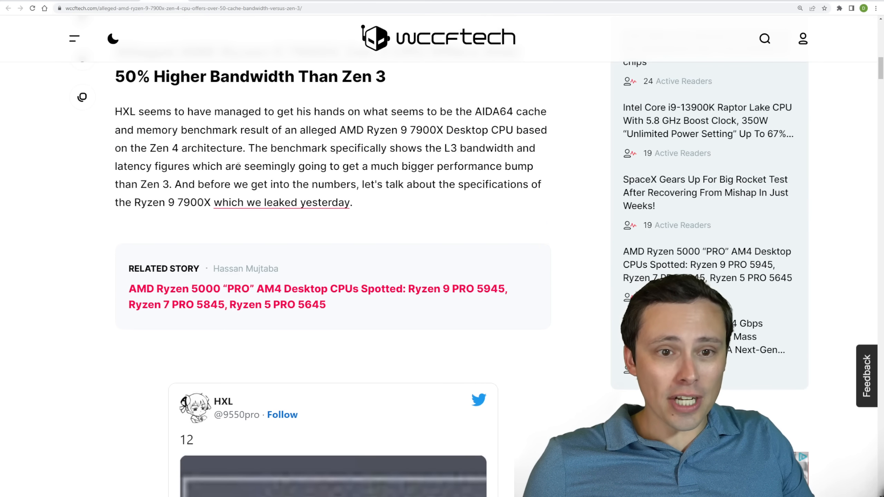
pyautogui.scroll(-3)
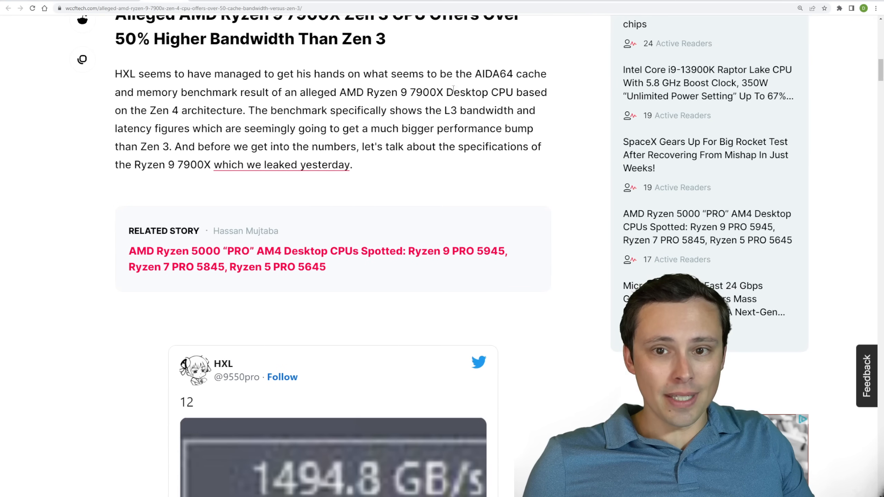
# - Highlight the AIDA64 cache and memory benchmark sentence, then scroll to the 12-core specs
pyautogui.moveTo(455, 73); pyautogui.dragTo(242, 93)
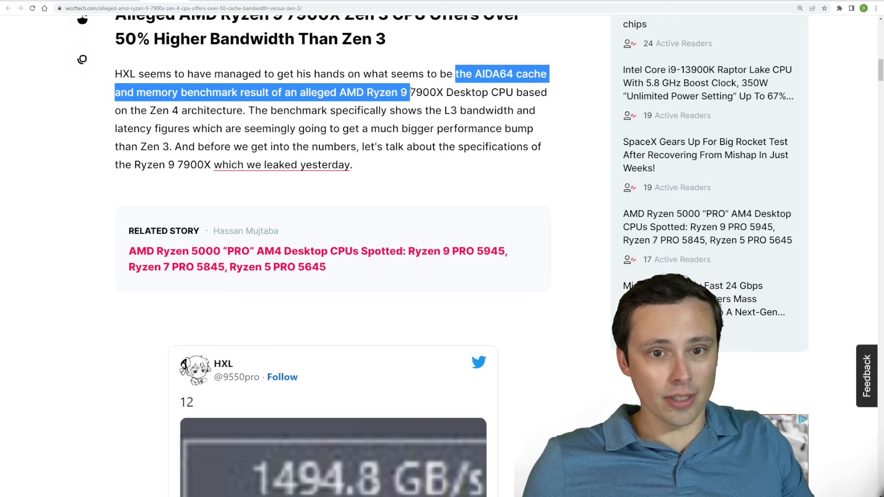
pyautogui.moveTo(409, 92); pyautogui.dragTo(246, 110)
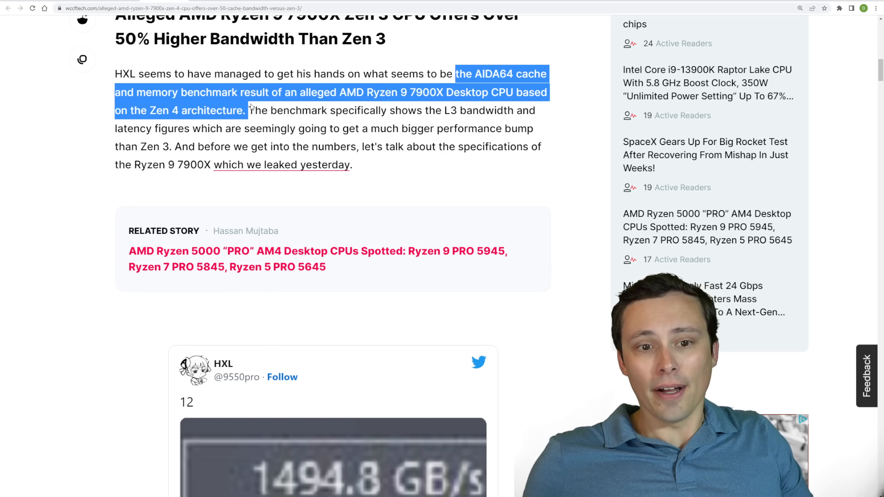
pyautogui.scroll(-3)
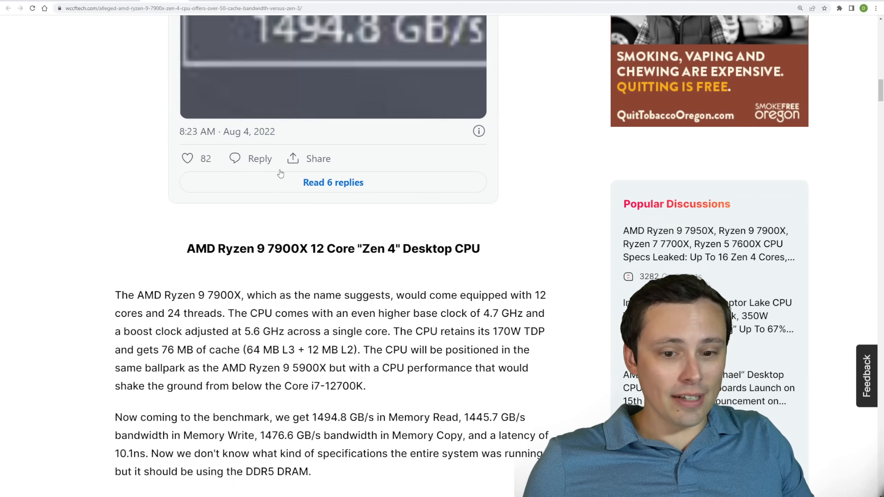
pyautogui.scroll(-3)
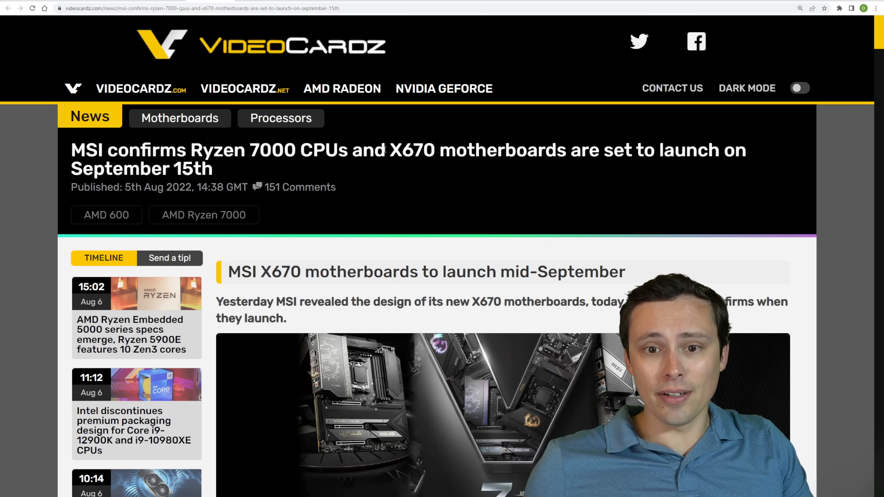
# - Read down MSI's September 15th Ryzen 7000 and X670 launch confirmation
pyautogui.doubleClick(412, 150)
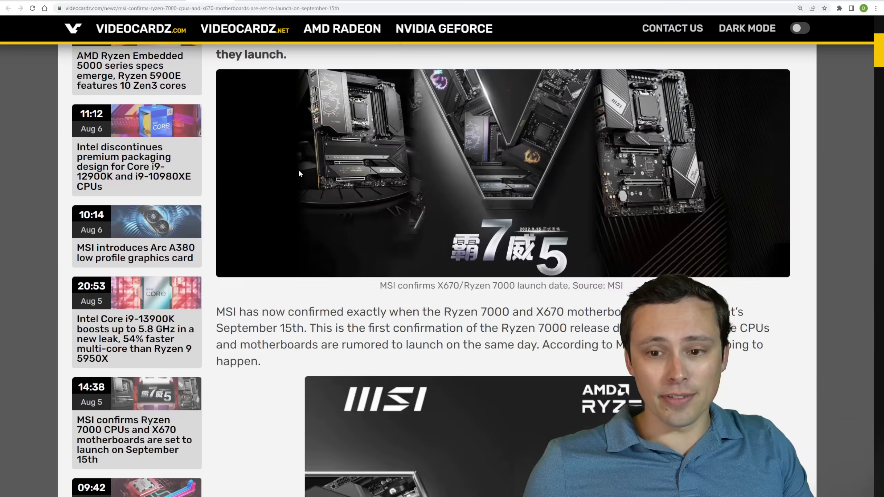
pyautogui.scroll(-3)
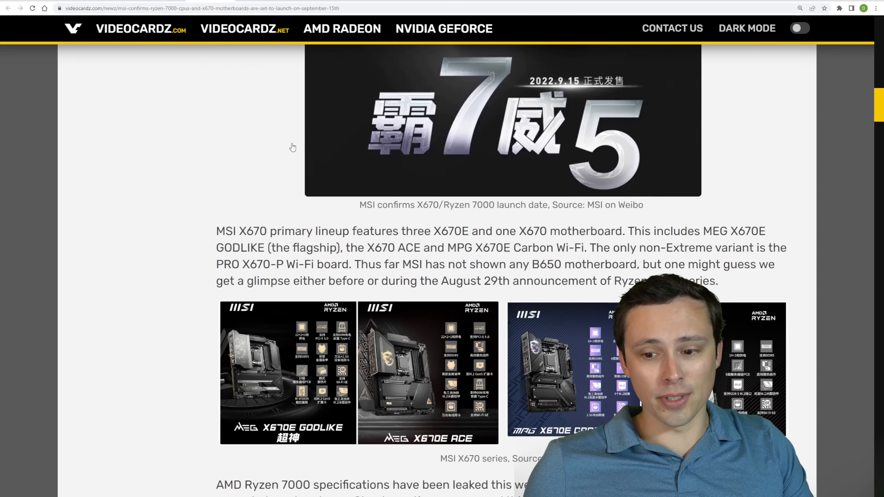
pyautogui.scroll(-3)
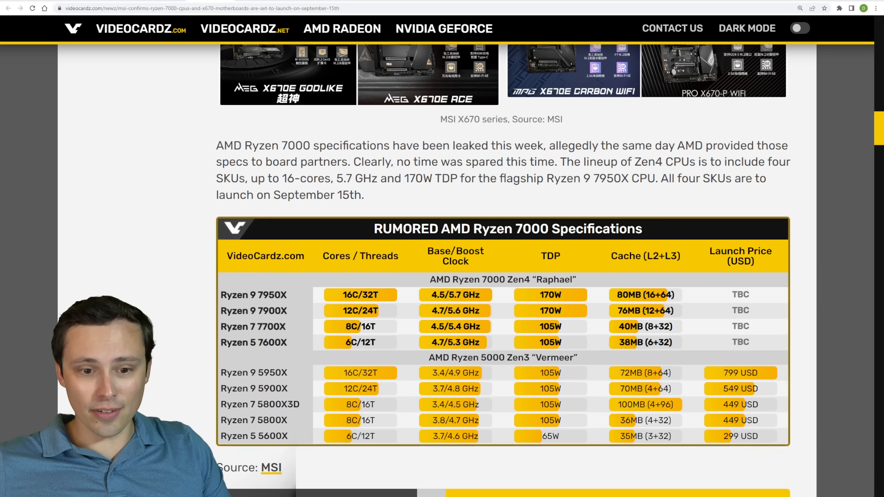
pyautogui.scroll(-3)
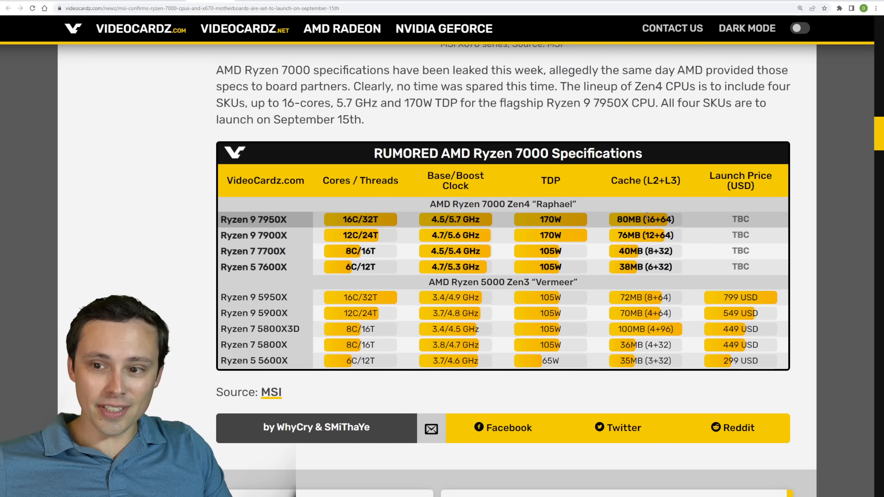
# - Mark entries in the rumored Ryzen 7000 specs table, including the 7950X's 16+64 cache
pyautogui.doubleClick(645, 219)
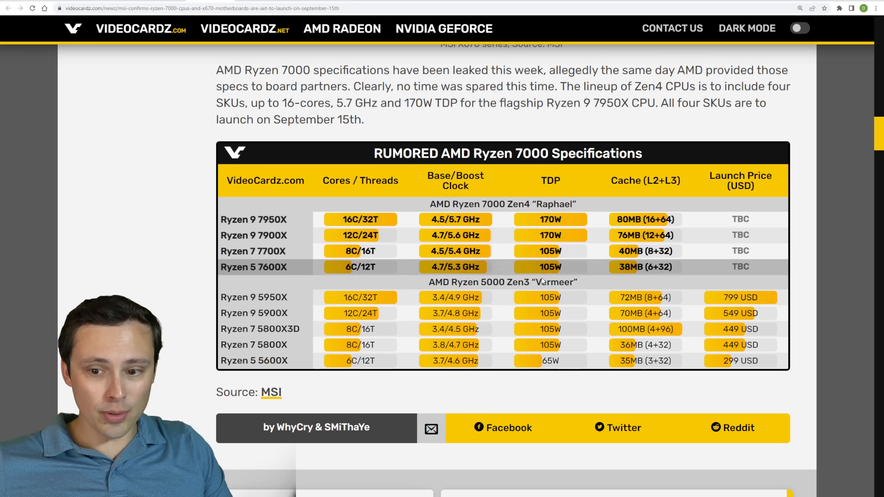
pyautogui.doubleClick(550, 236)
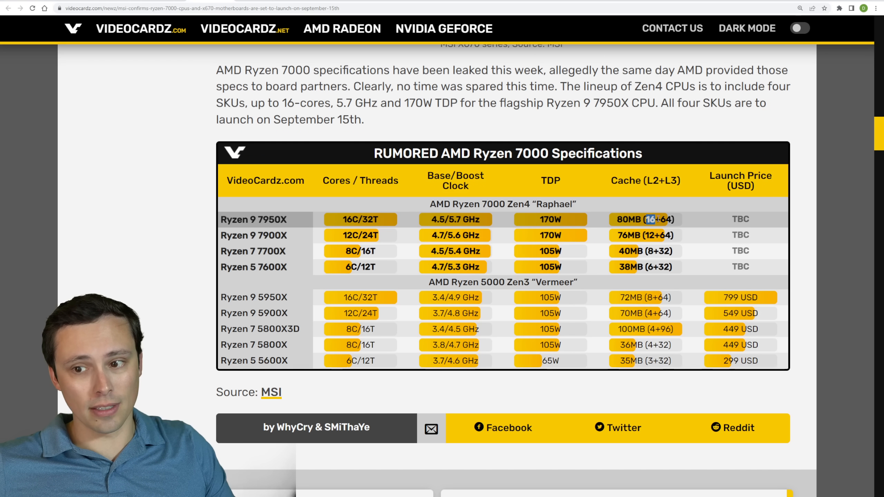
pyautogui.scroll(3)
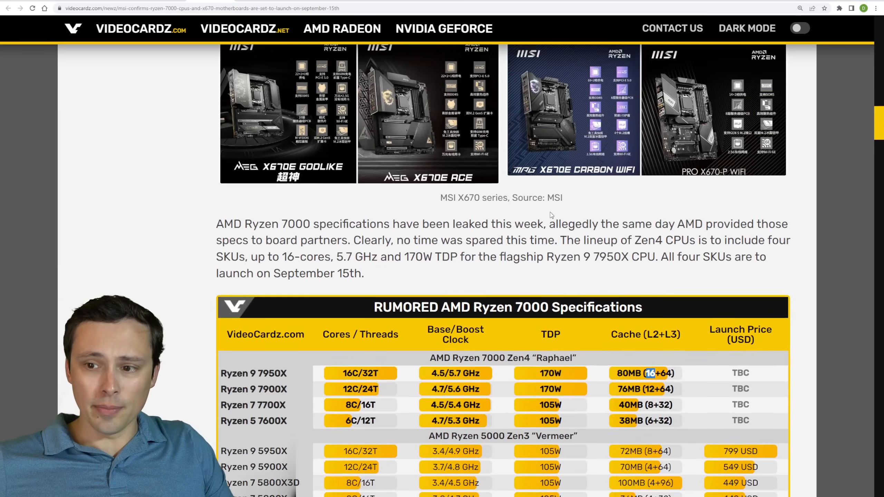
pyautogui.scroll(3)
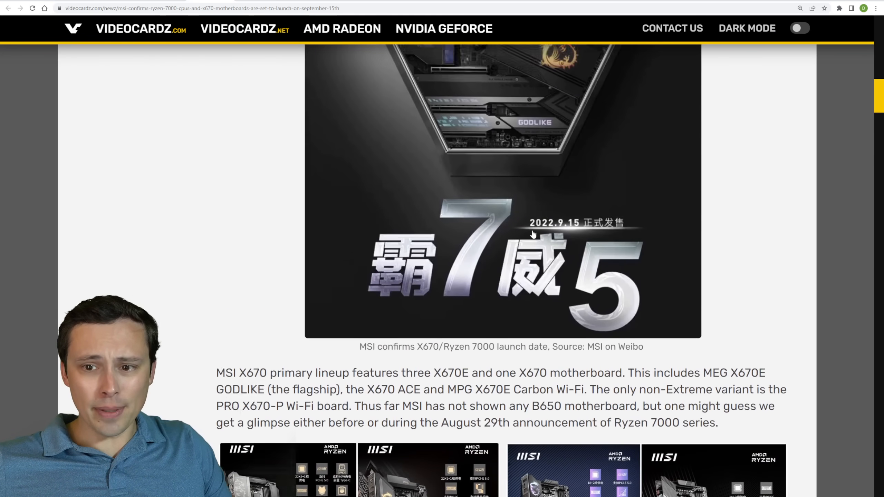
pyautogui.scroll(3)
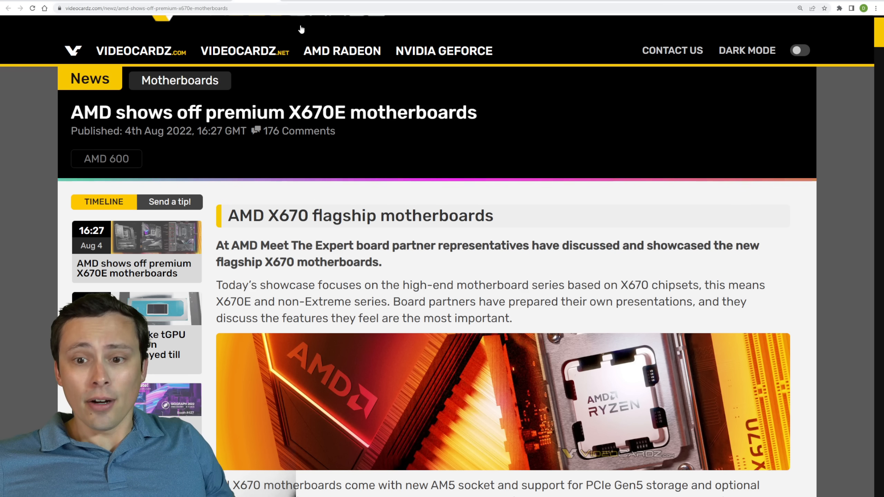
# - Scroll through the X670E article's ASUS, ASRock, Gigabyte, MSI and Biostar boards
pyautogui.scroll(-3)
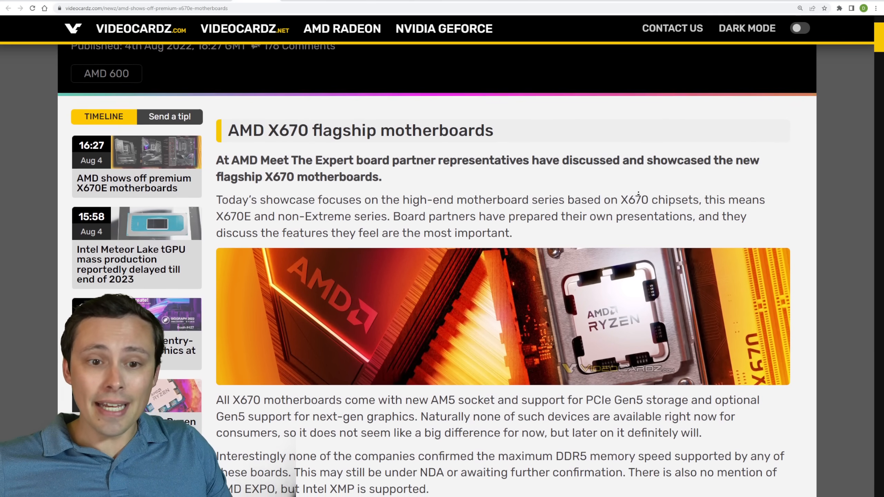
pyautogui.scroll(-3)
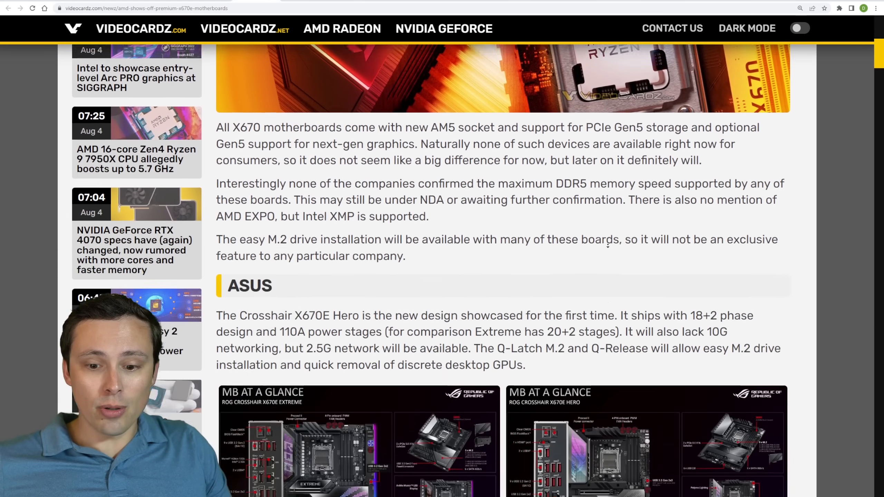
pyautogui.scroll(-3)
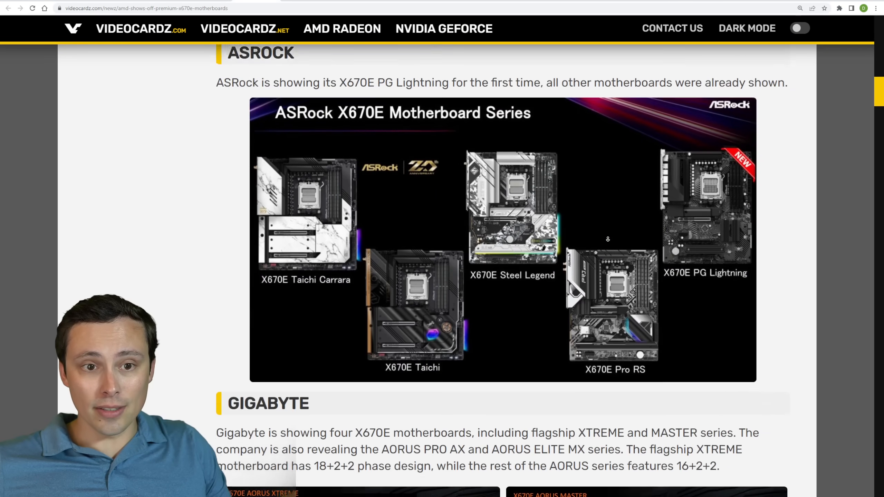
pyautogui.scroll(-3)
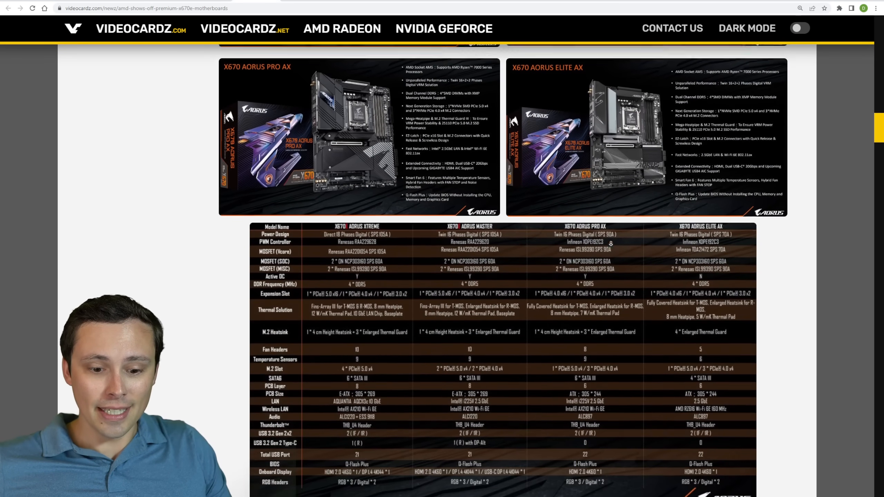
pyautogui.scroll(-3)
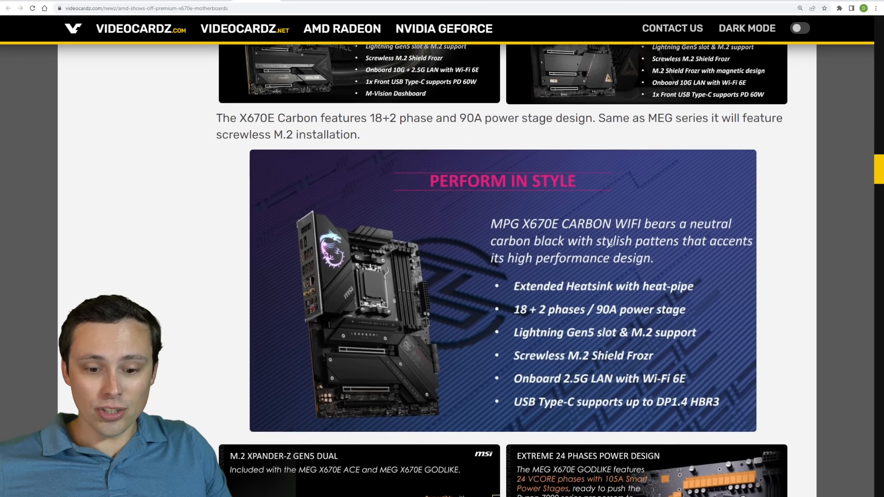
pyautogui.scroll(-3)
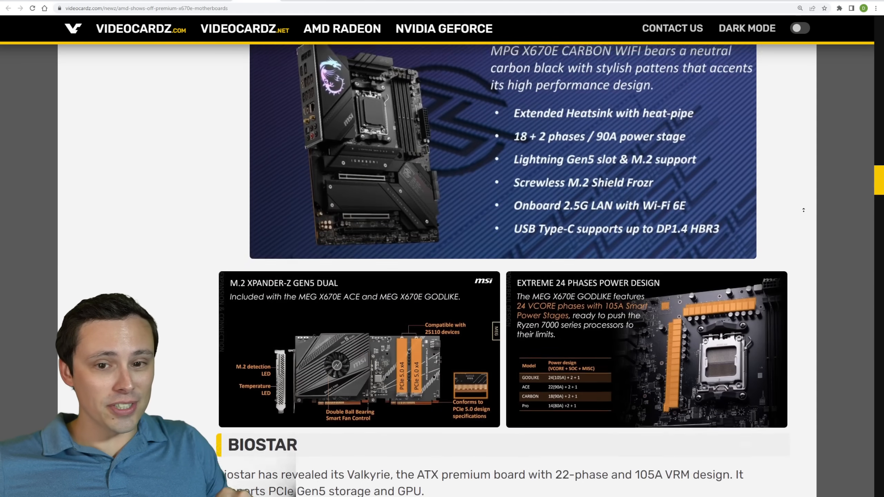
pyautogui.scroll(-3)
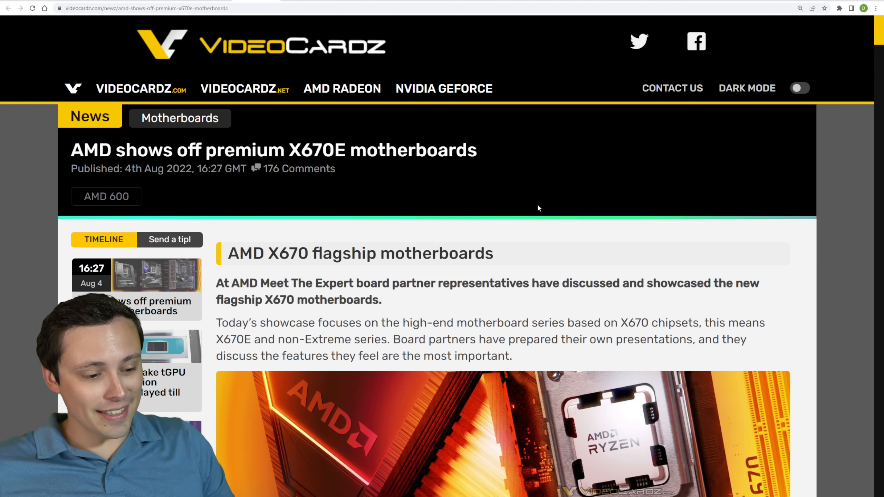
pyautogui.scroll(-3)
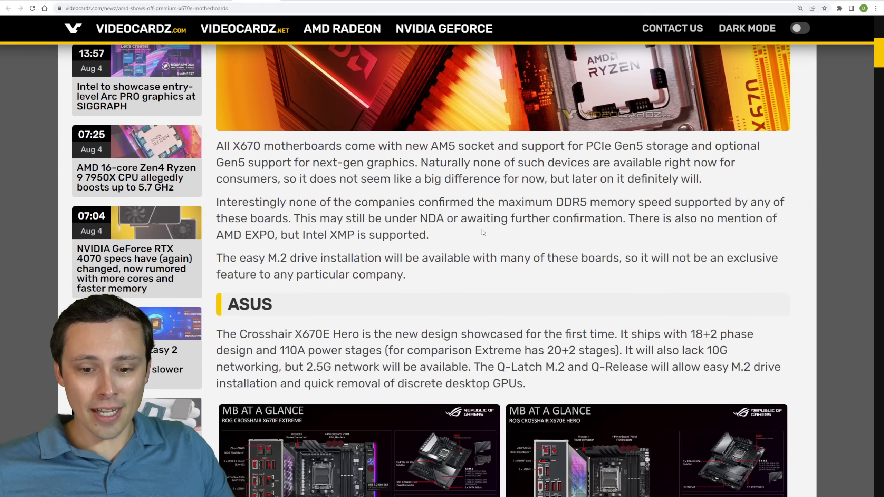
pyautogui.scroll(-3)
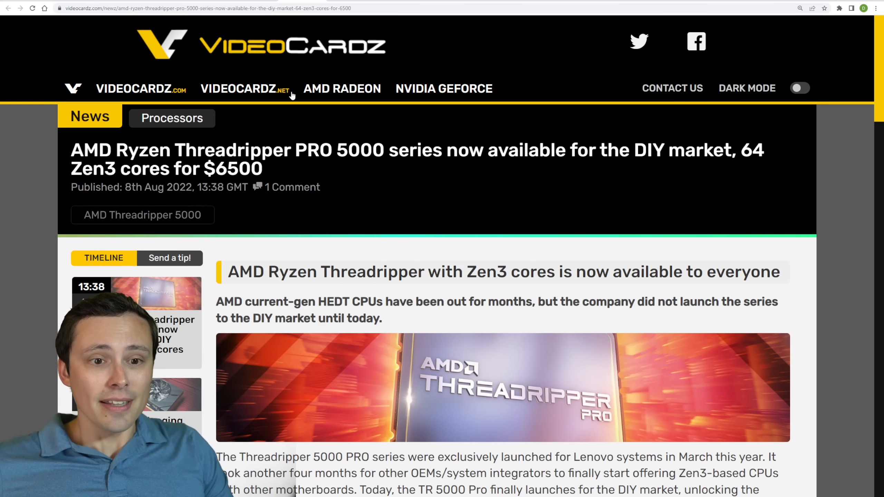
# - Highlight the Threadripper PRO 5000 headline's DIY availability claim
pyautogui.doubleClick(301, 150)
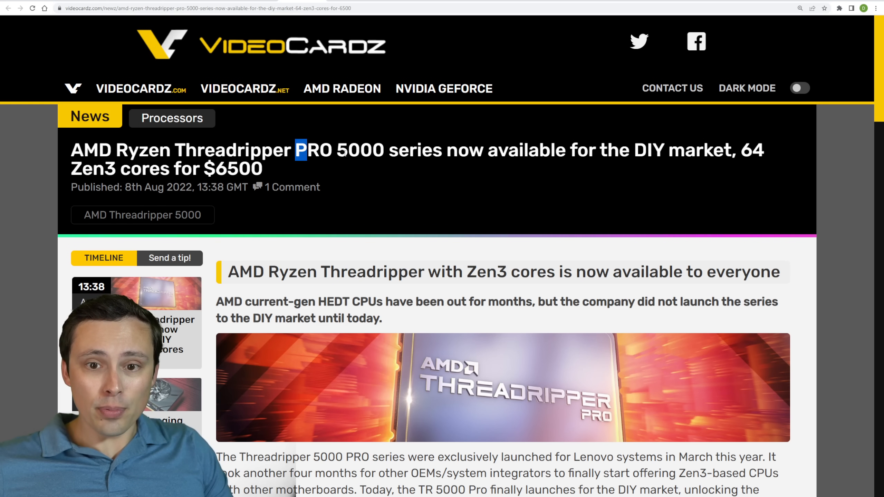
pyautogui.moveTo(297, 150); pyautogui.dragTo(655, 150)
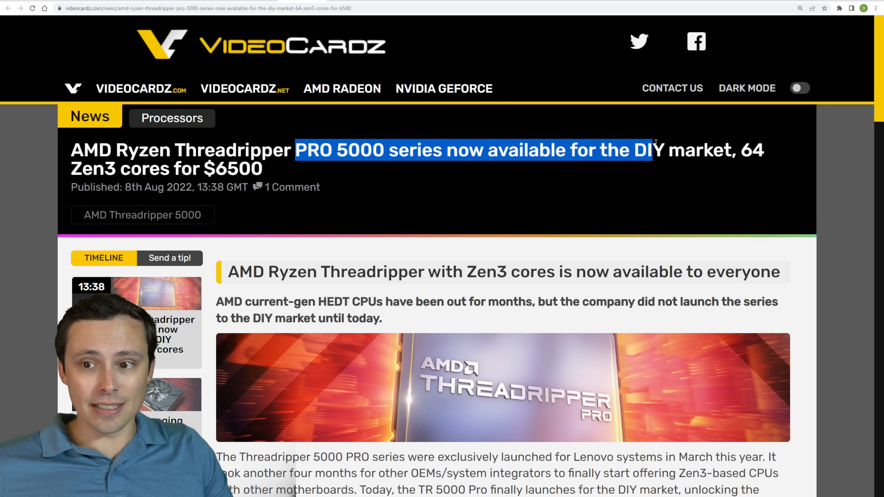
pyautogui.moveTo(655, 151); pyautogui.dragTo(733, 151)
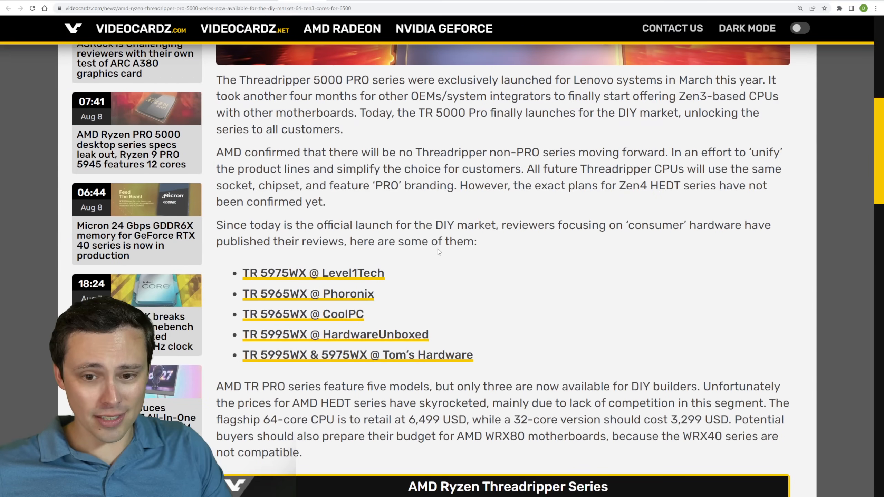
# - Scroll to the reviews and price table, marking the flagship 64-core model
pyautogui.scroll(-3)
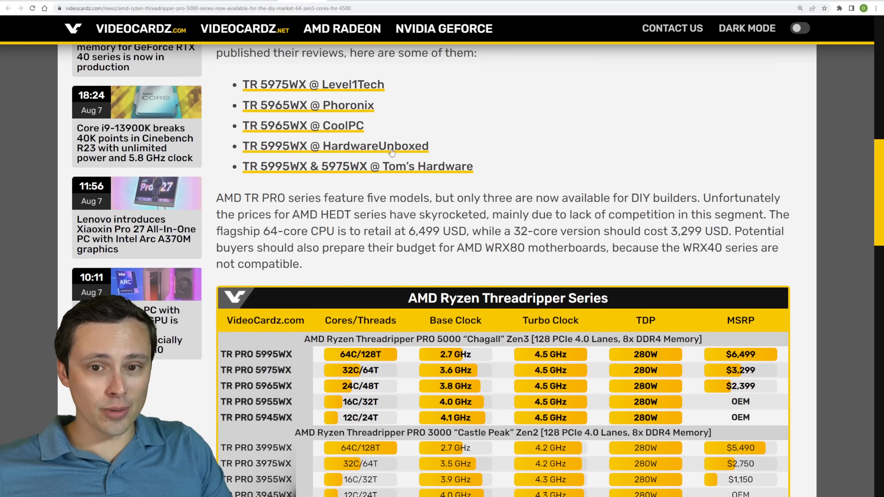
pyautogui.scroll(-3)
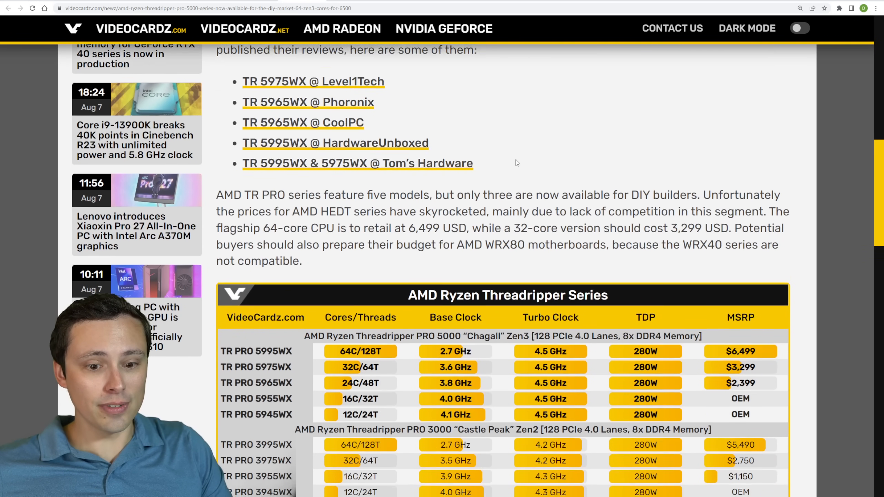
pyautogui.scroll(-3)
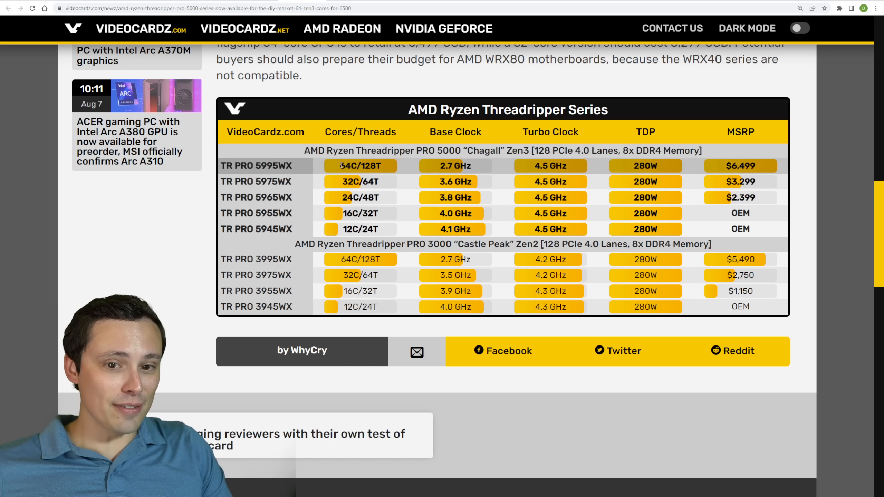
pyautogui.doubleClick(346, 166)
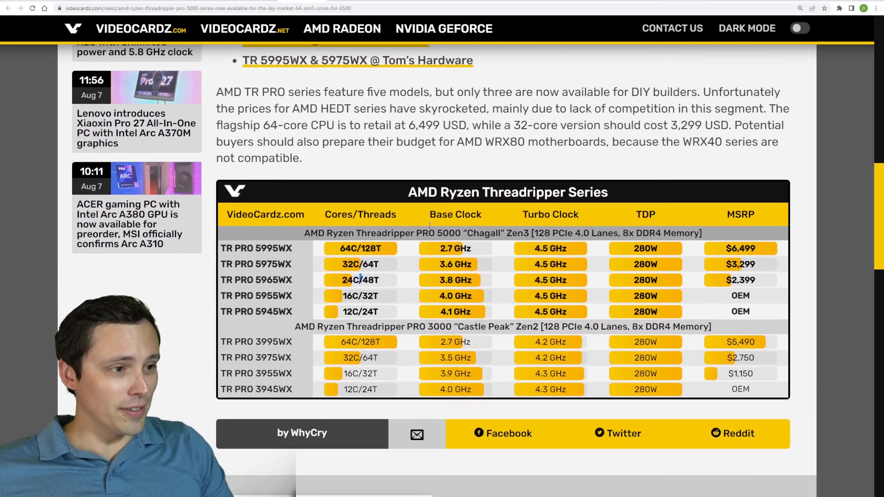
pyautogui.scroll(3)
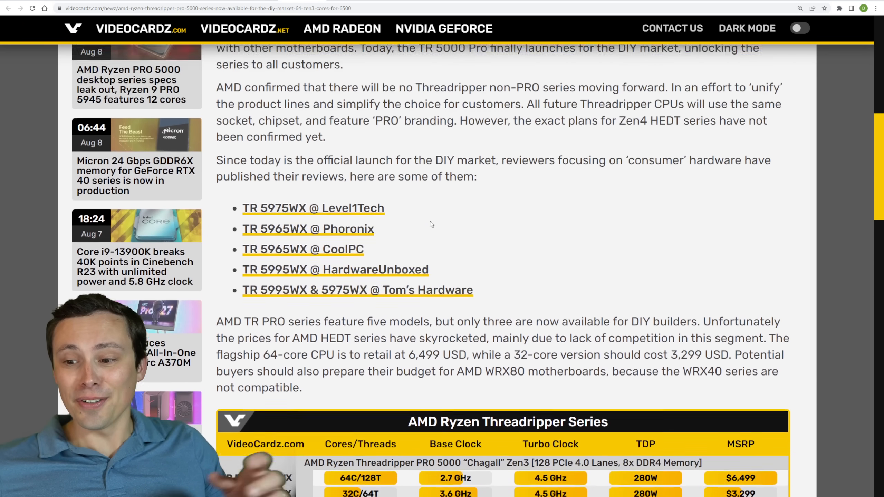
pyautogui.scroll(3)
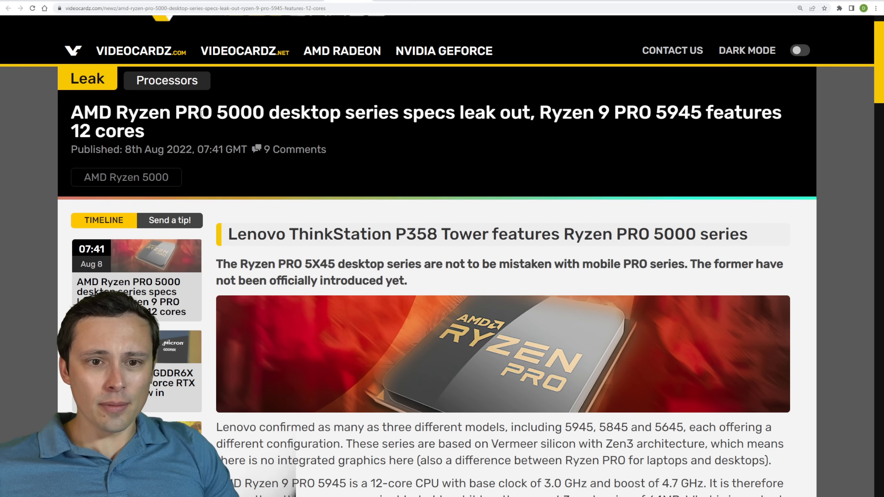
# - Highlight the model number 5945 in the Ryzen PRO 5000 headline and scroll down
pyautogui.moveTo(228, 112); pyautogui.dragTo(485, 113)
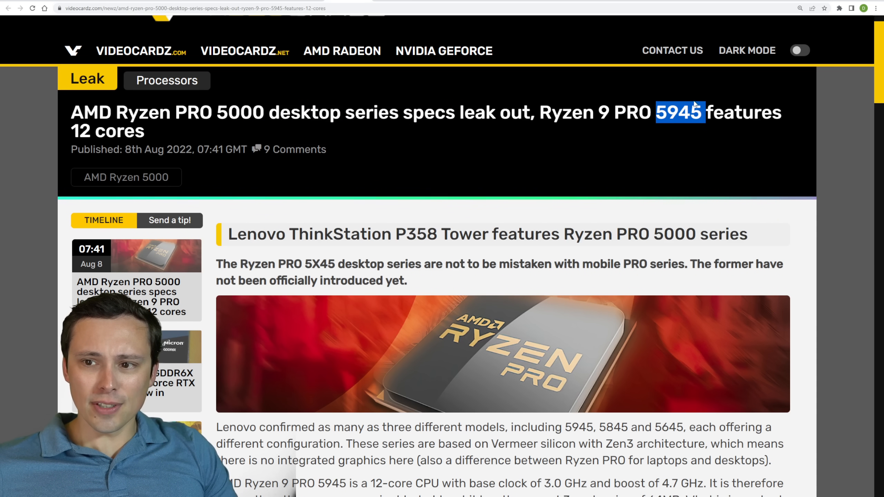
pyautogui.scroll(-3)
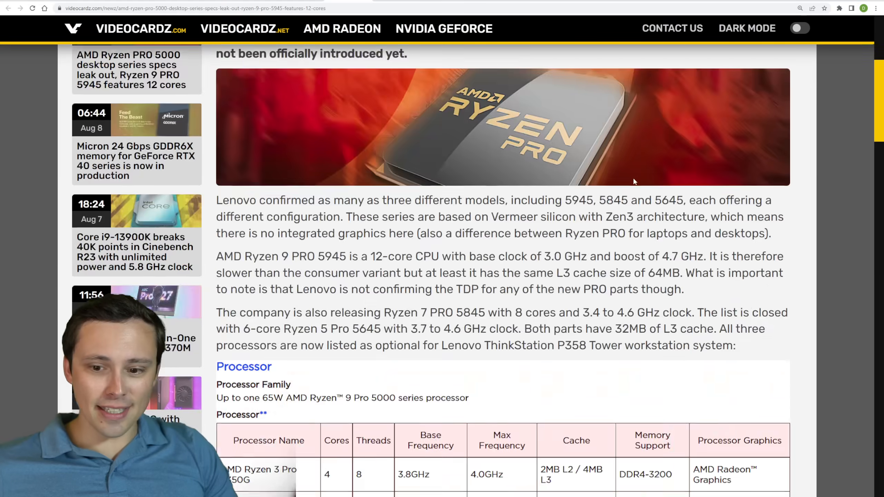
pyautogui.scroll(-3)
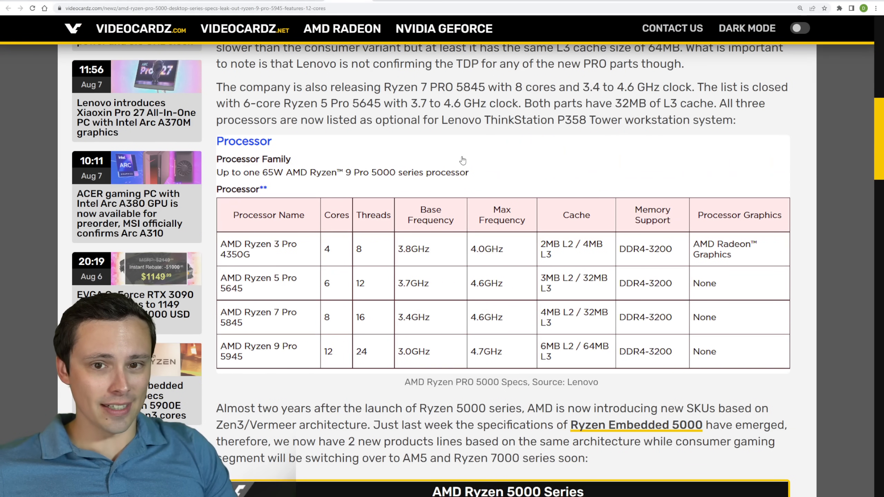
pyautogui.scroll(-3)
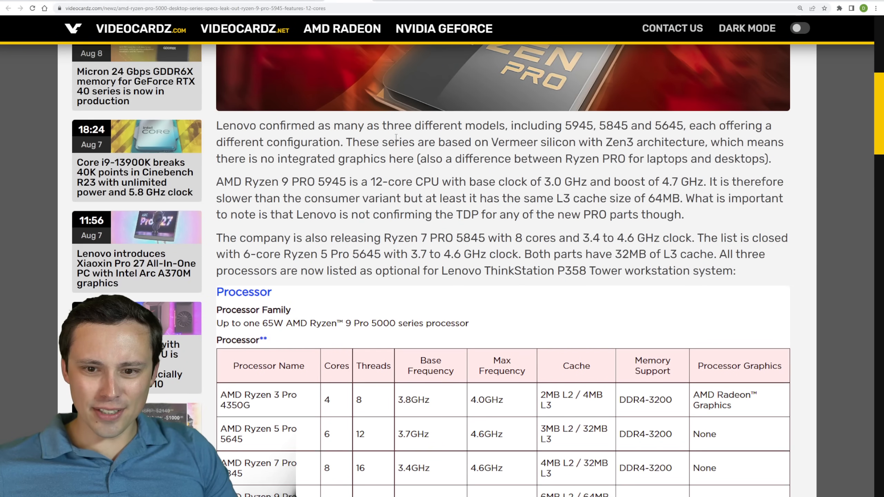
pyautogui.scroll(-3)
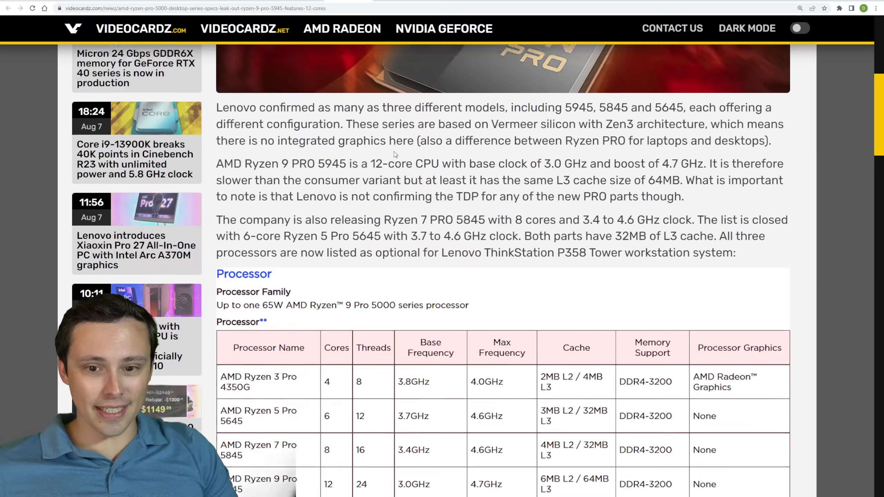
# - Reach the Ryzen 5000 Series spec table and mark the Ryzen 9 PRO 5945's model and 24 threads
pyautogui.scroll(-3)
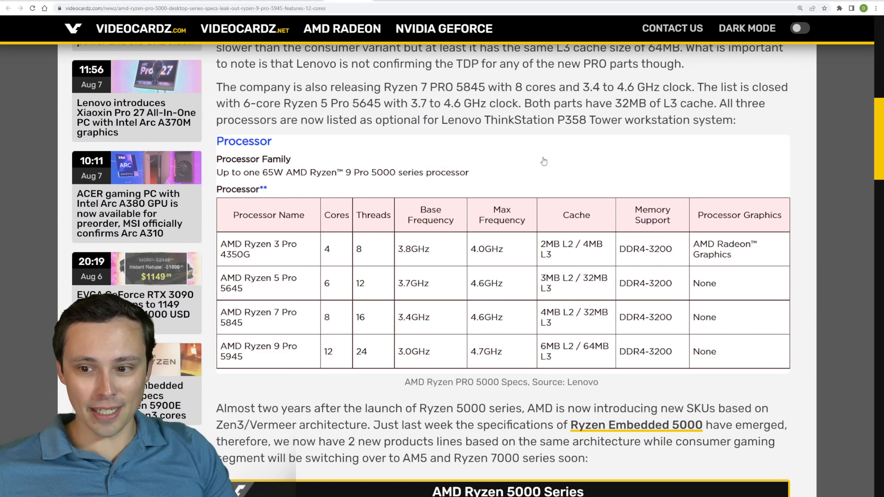
pyautogui.scroll(-3)
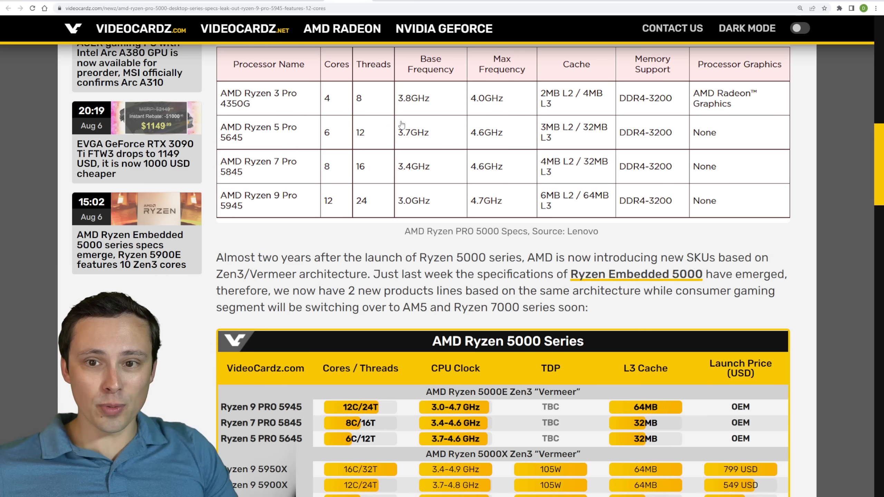
pyautogui.scroll(-3)
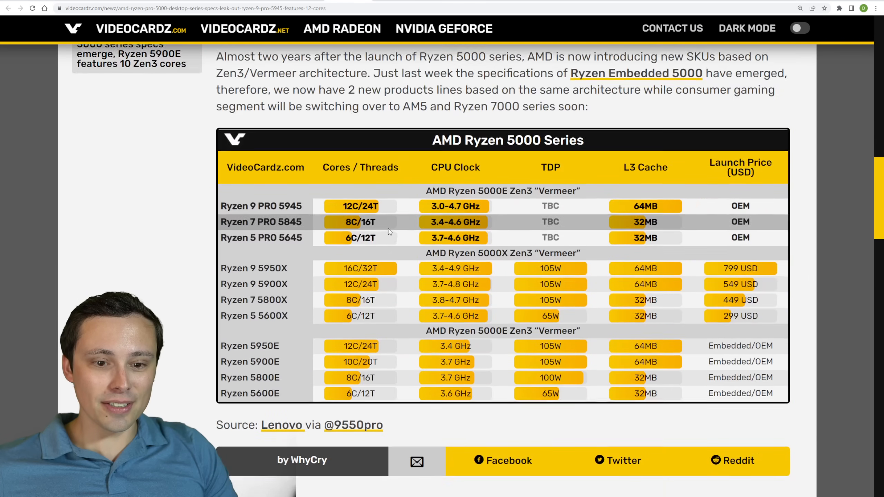
pyautogui.scroll(-3)
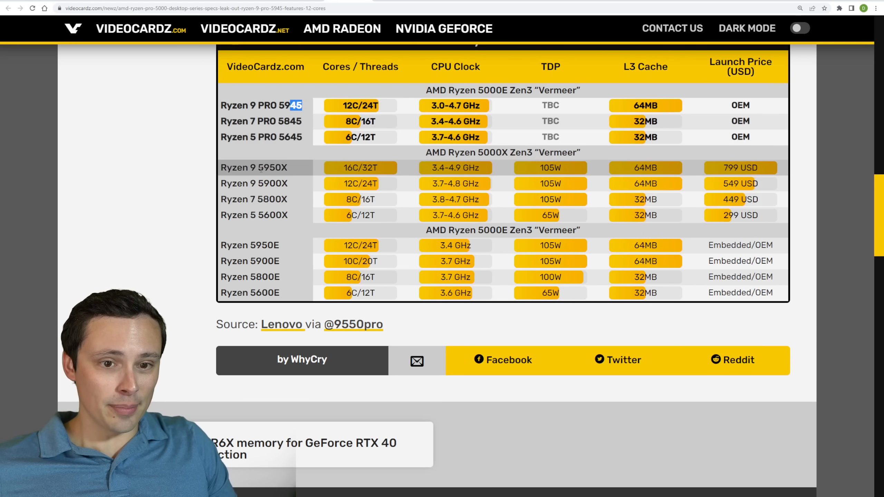
pyautogui.doubleClick(273, 167)
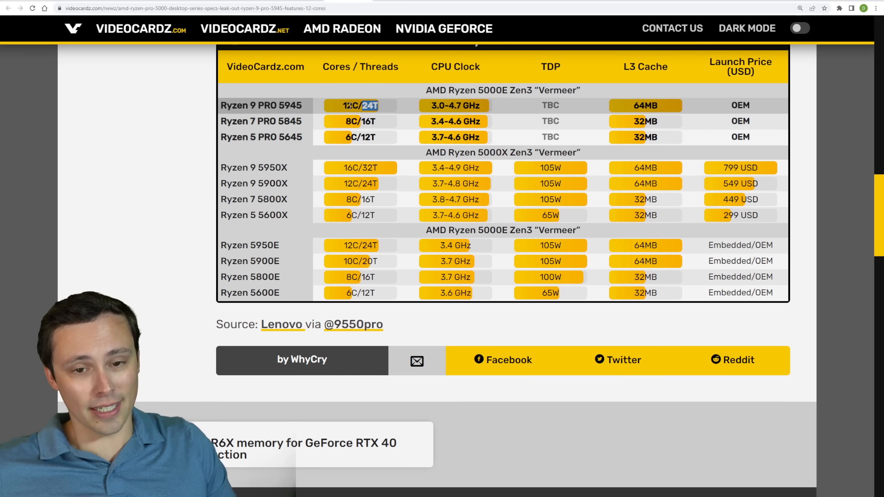
pyautogui.doubleClick(267, 184)
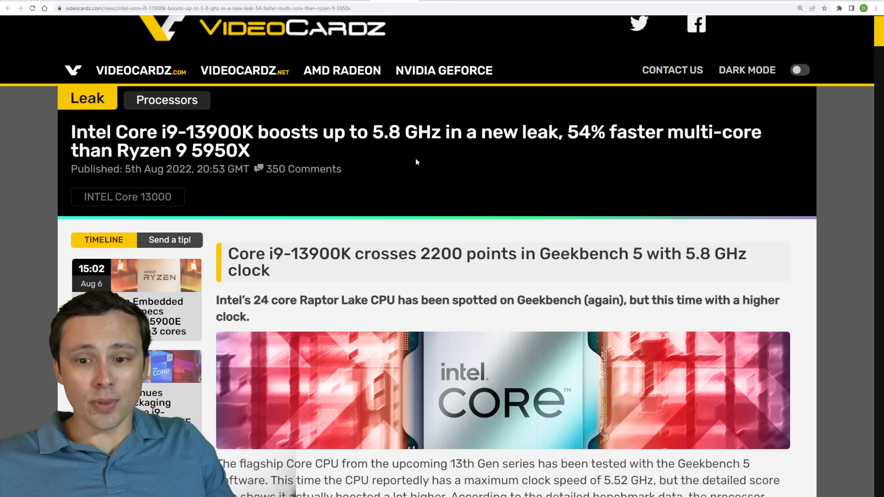
pyautogui.moveTo(261, 166)
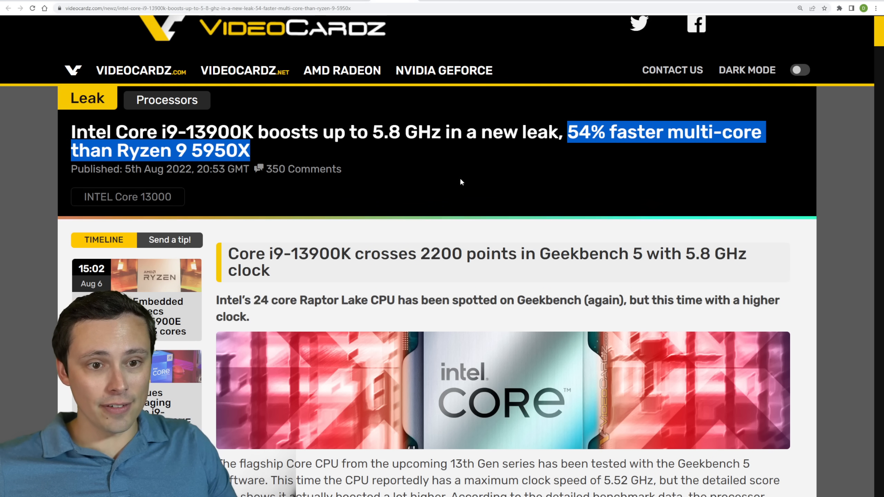
pyautogui.moveTo(427, 174)
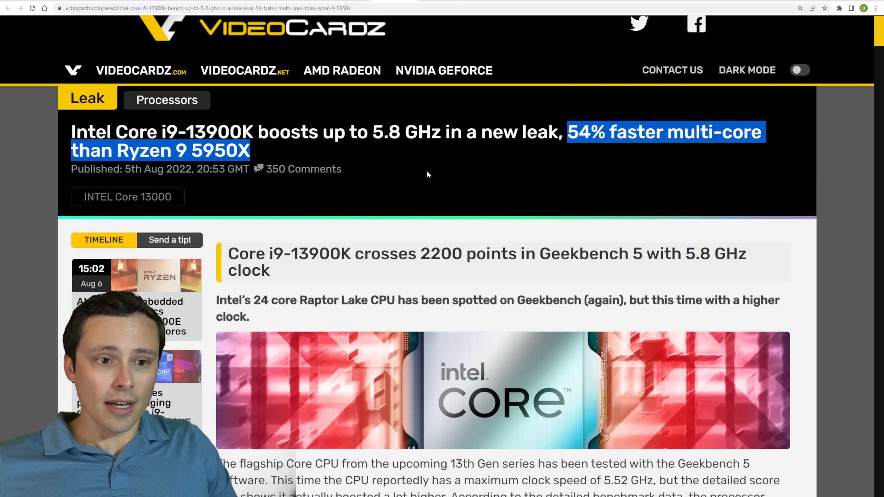
# - Scroll down the Core i9-13900K 5.8 GHz leak article
pyautogui.scroll(-3)
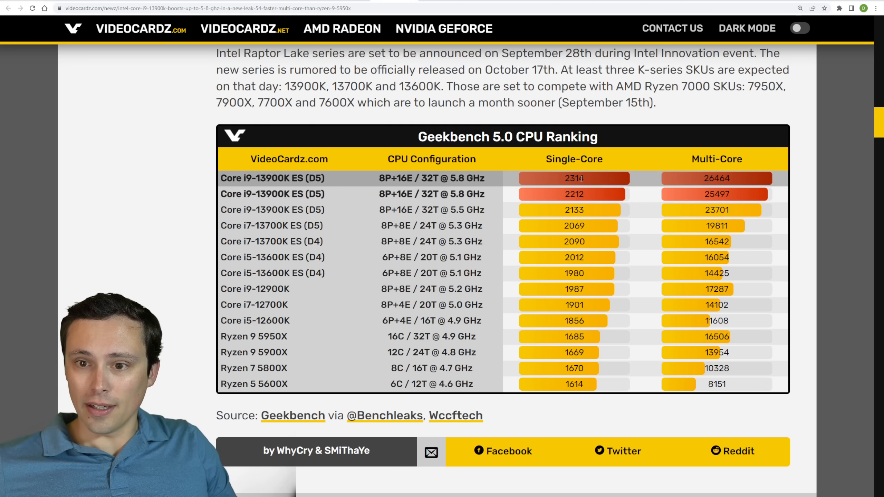
# - Mark the 26464 multi-core score and the 13900K ES rows in the Geekbench ranking
pyautogui.doubleClick(574, 179)
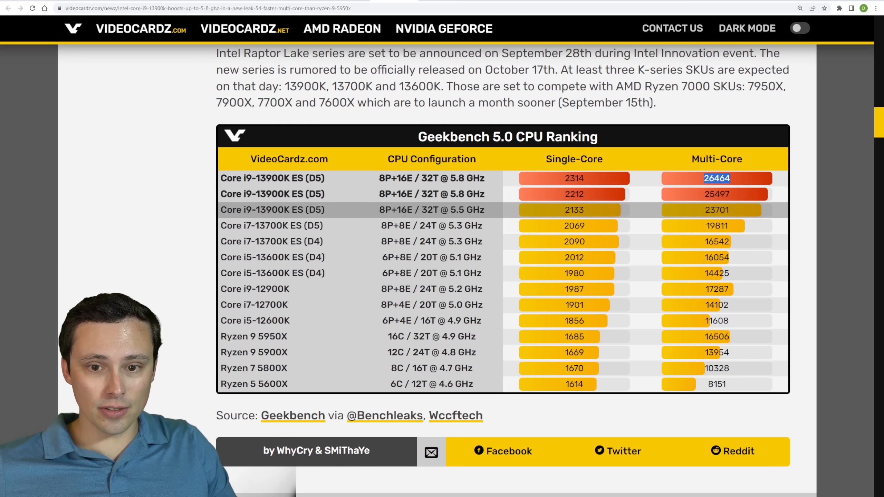
pyautogui.doubleClick(272, 209)
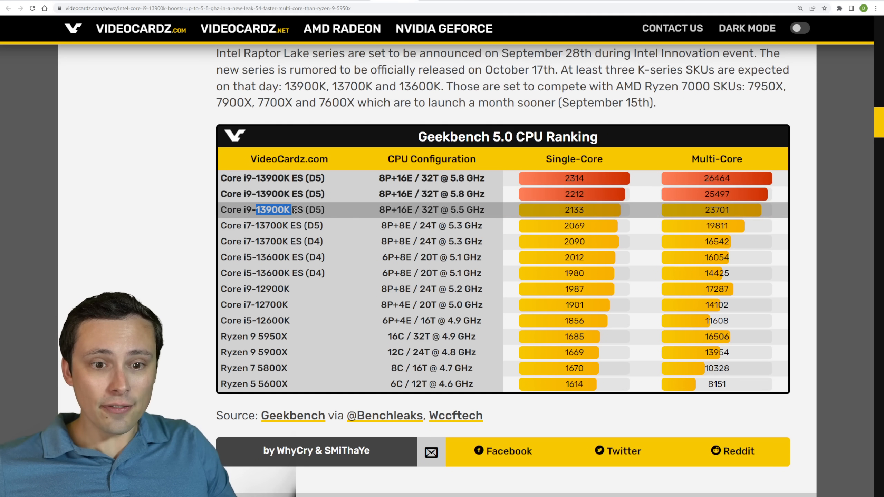
pyautogui.moveTo(273, 210); pyautogui.dragTo(325, 210)
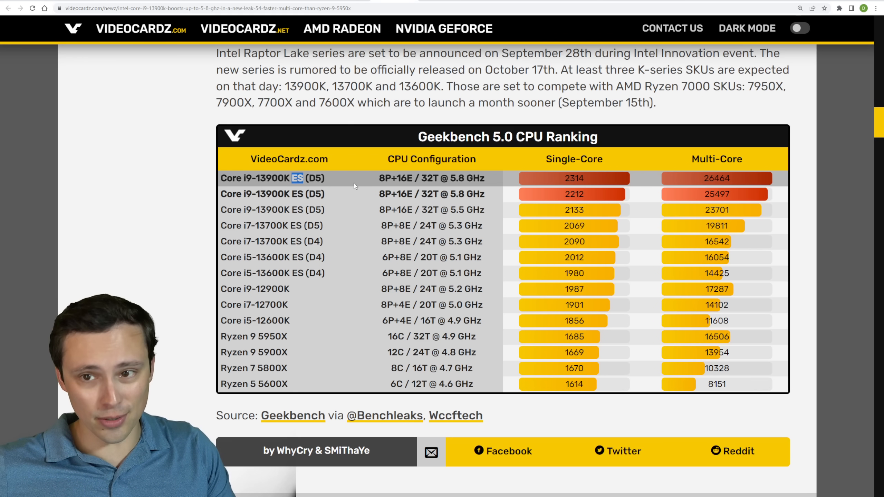
# - Highlight the three expected K-series SKUs further down the article
pyautogui.scroll(-3)
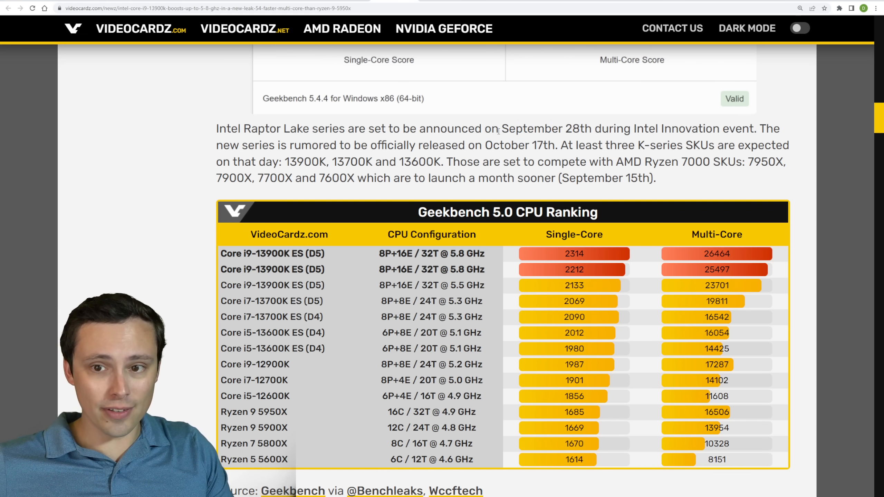
pyautogui.moveTo(499, 128); pyautogui.dragTo(600, 128)
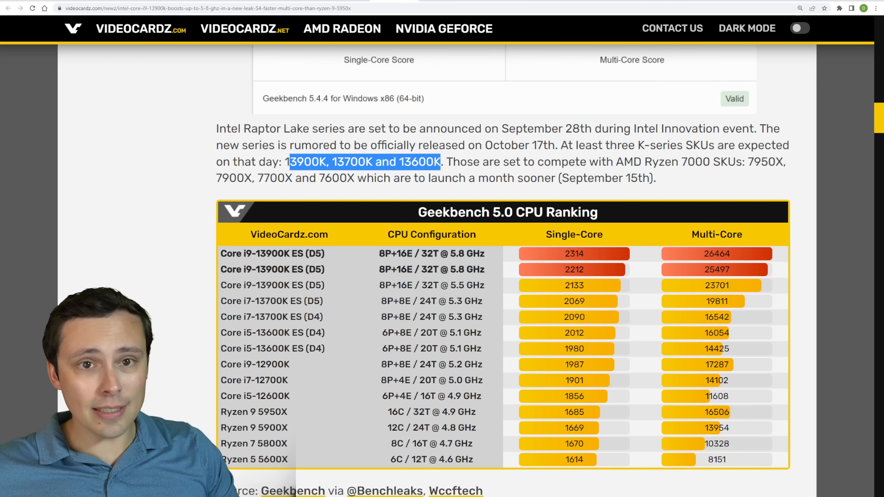
pyautogui.click(454, 490)
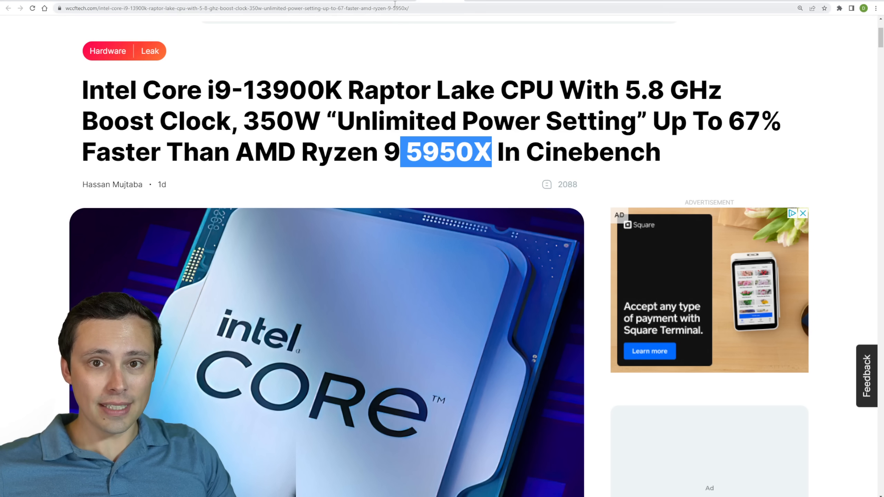
# - Scroll the Wccftech 13900K 350W article past its header image to the opening text
pyautogui.scroll(-3)
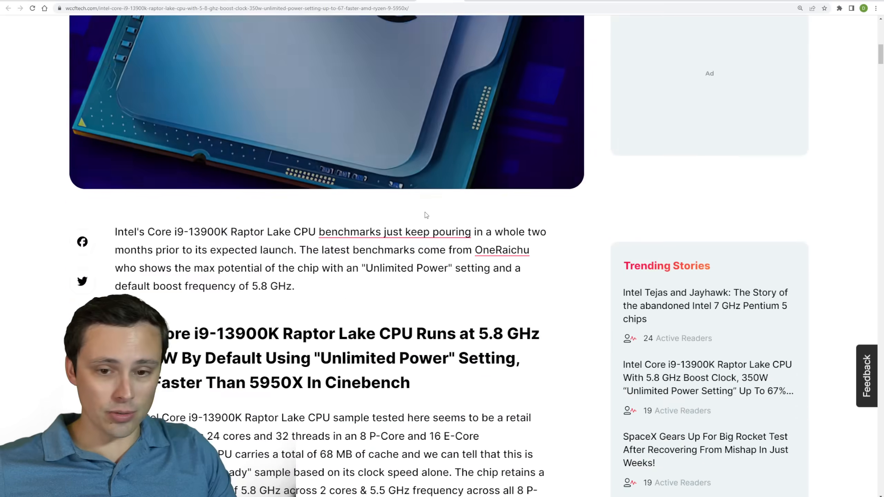
pyautogui.scroll(-3)
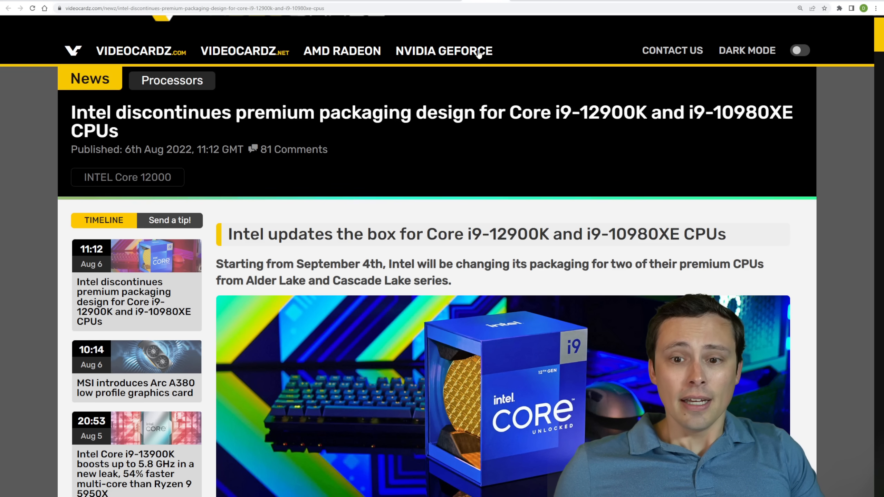
# - Highlight 'premium' and 'i9-10980XE' in the VideoCardz packaging article headline
pyautogui.scroll(-3)
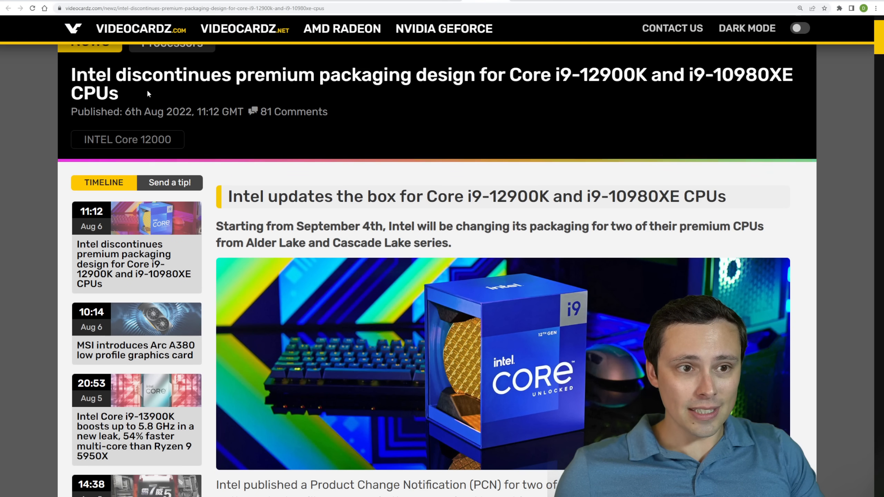
pyautogui.doubleClick(257, 74)
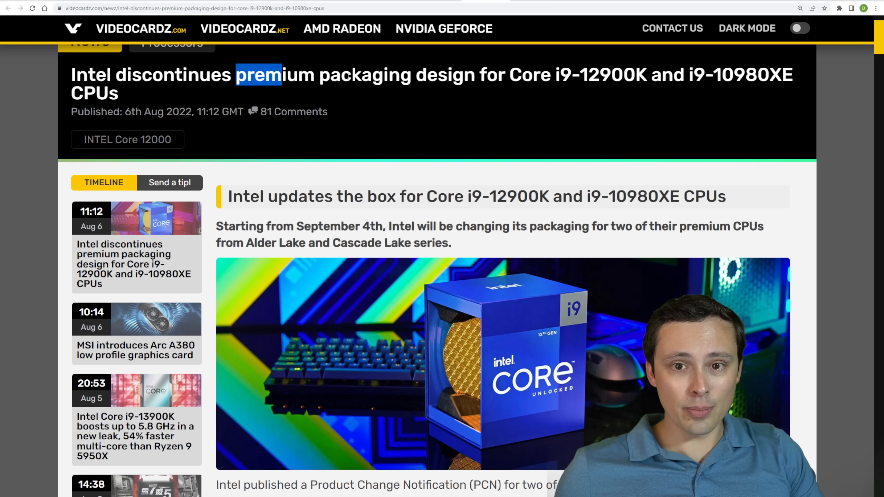
pyautogui.moveTo(282, 75); pyautogui.dragTo(640, 74)
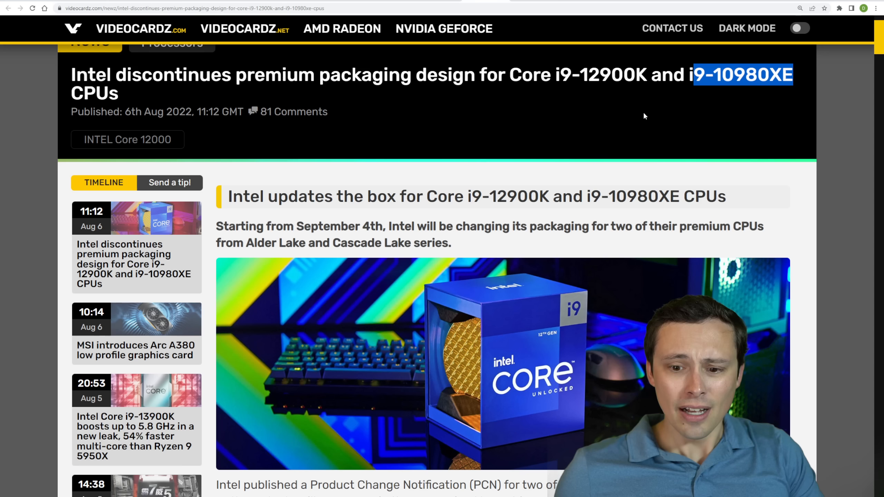
# - Scroll down the packaging article to the flagship consumer box images
pyautogui.scroll(-3)
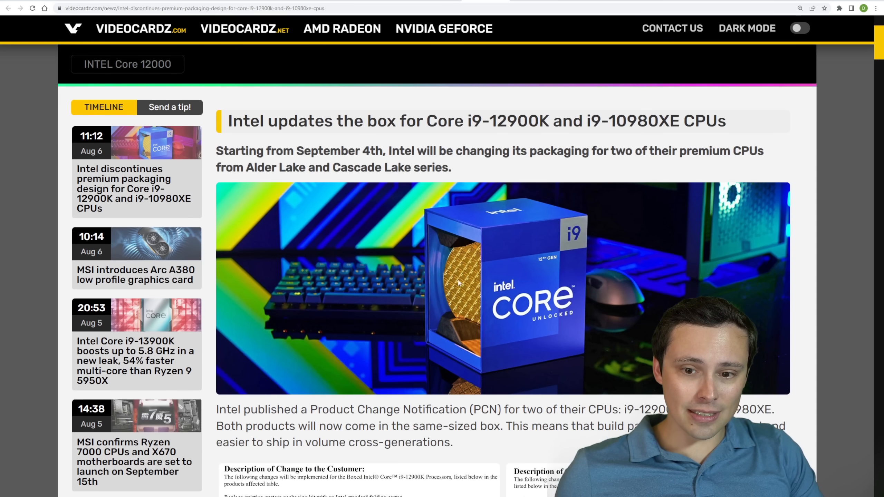
pyautogui.scroll(-3)
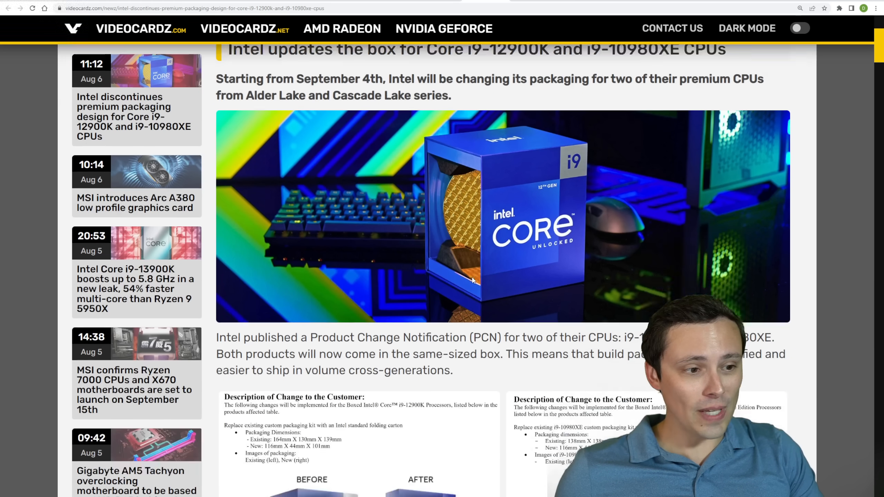
pyautogui.scroll(-3)
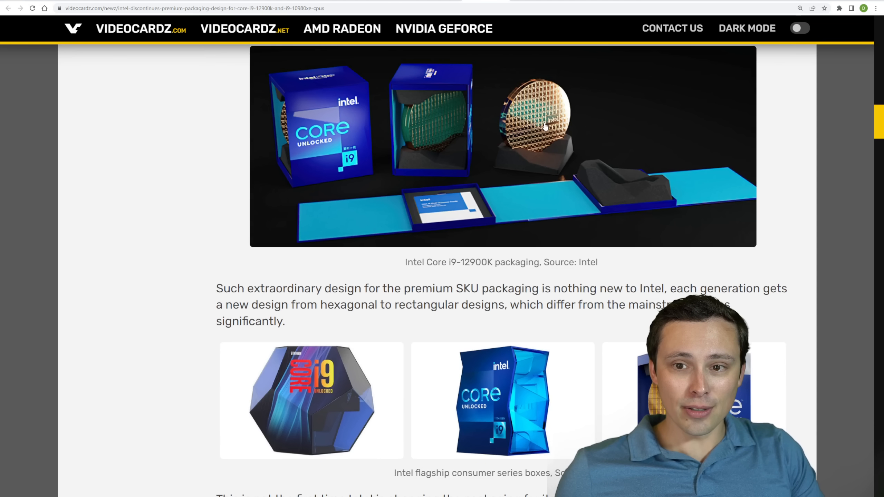
pyautogui.scroll(-3)
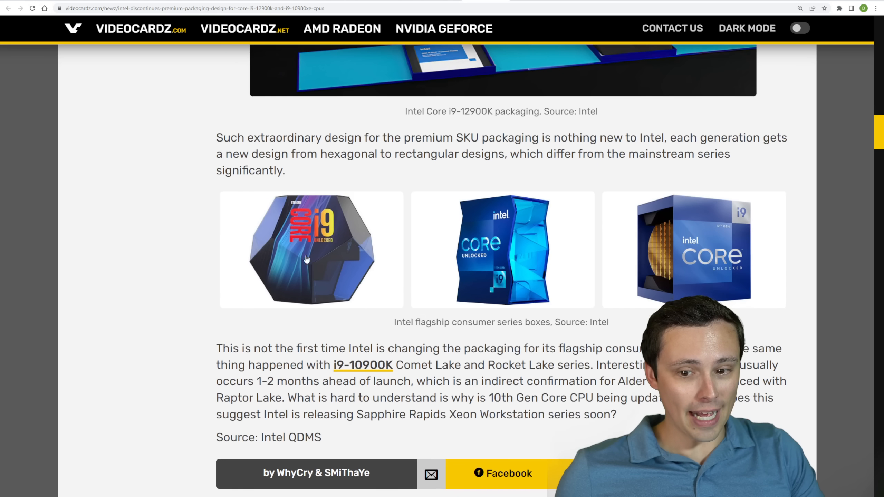
pyautogui.scroll(-3)
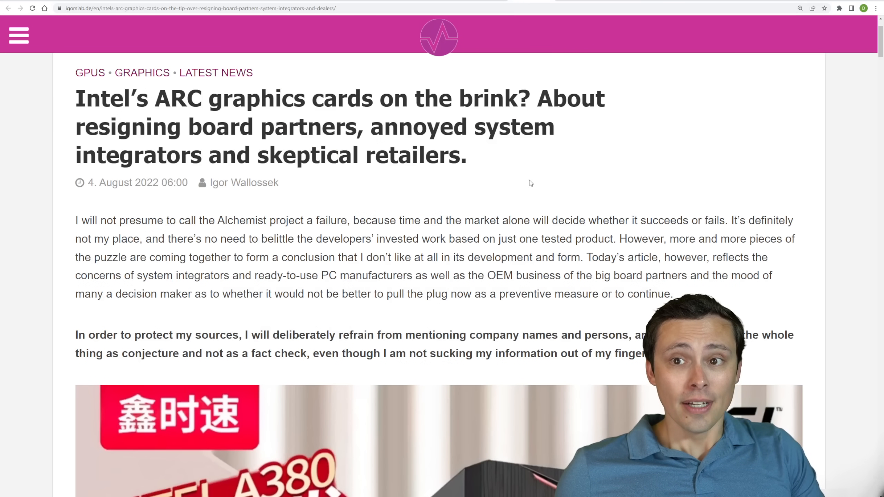
pyautogui.moveTo(520, 174)
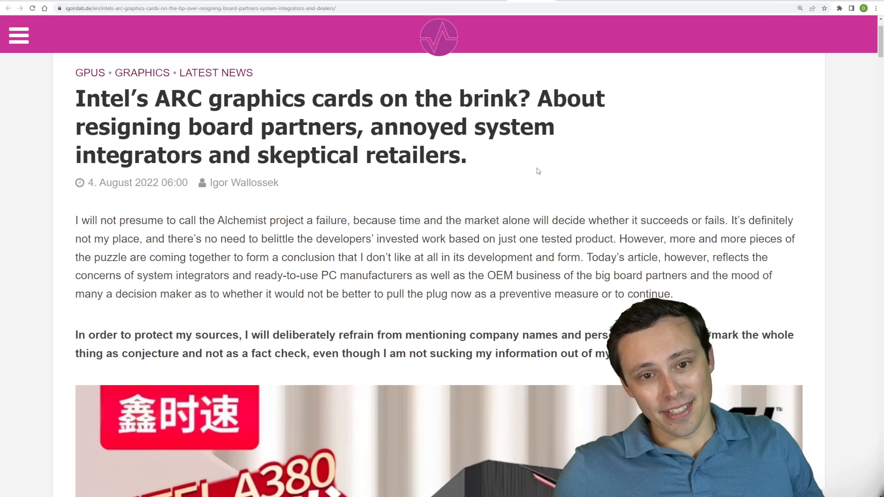
pyautogui.moveTo(541, 170)
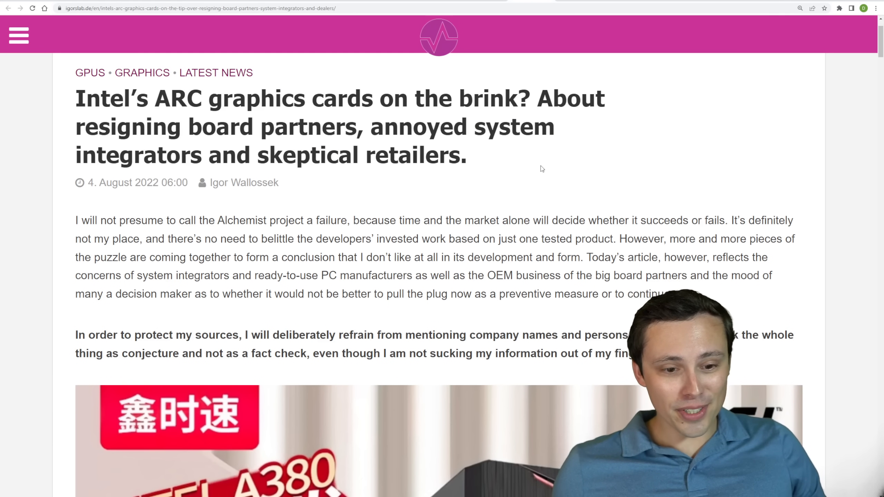
pyautogui.moveTo(128, 206)
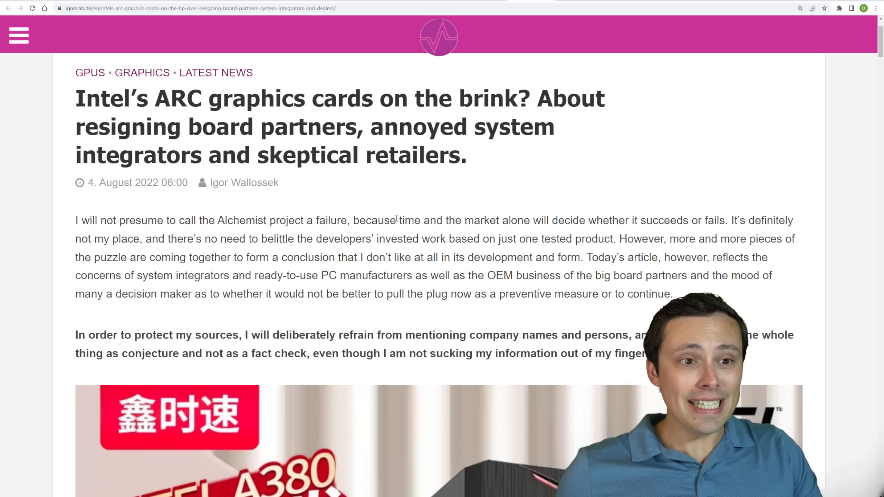
pyautogui.moveTo(498, 231)
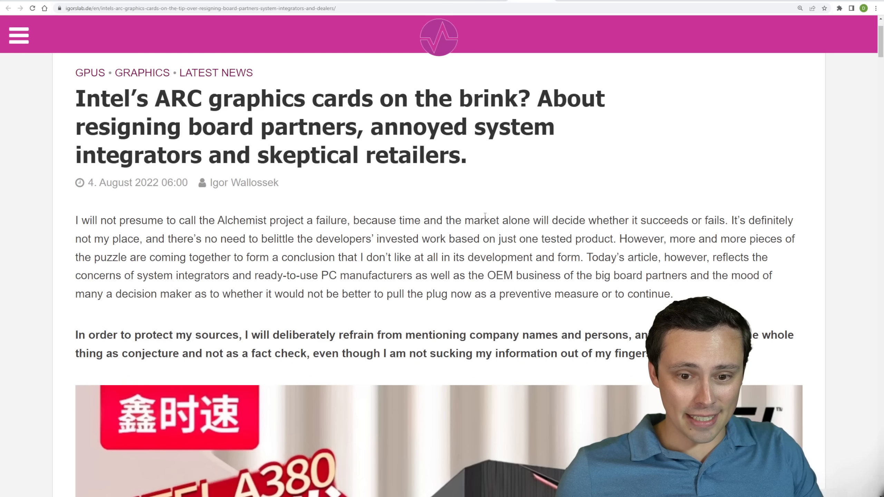
pyautogui.moveTo(453, 208)
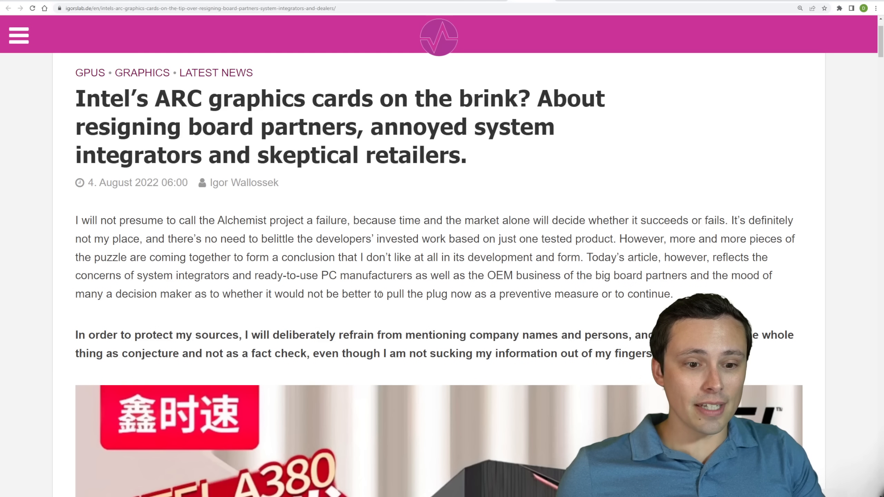
# - Scroll the Igor's Lab ARC article, marking and clearing the 'pulling the symbolic plug' sentence
pyautogui.scroll(-3)
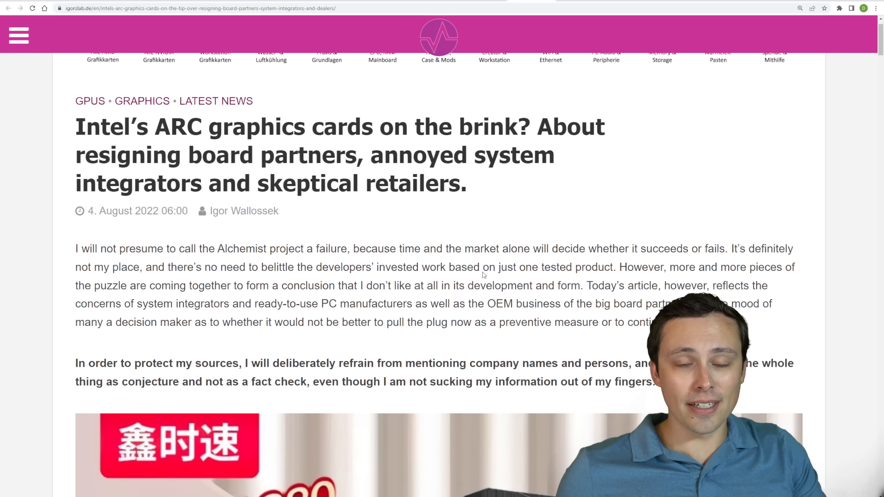
pyautogui.scroll(-3)
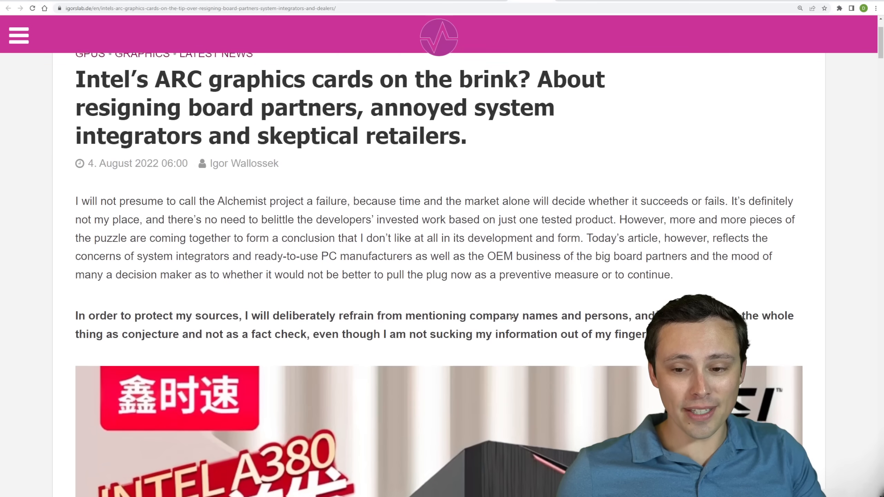
pyautogui.scroll(-3)
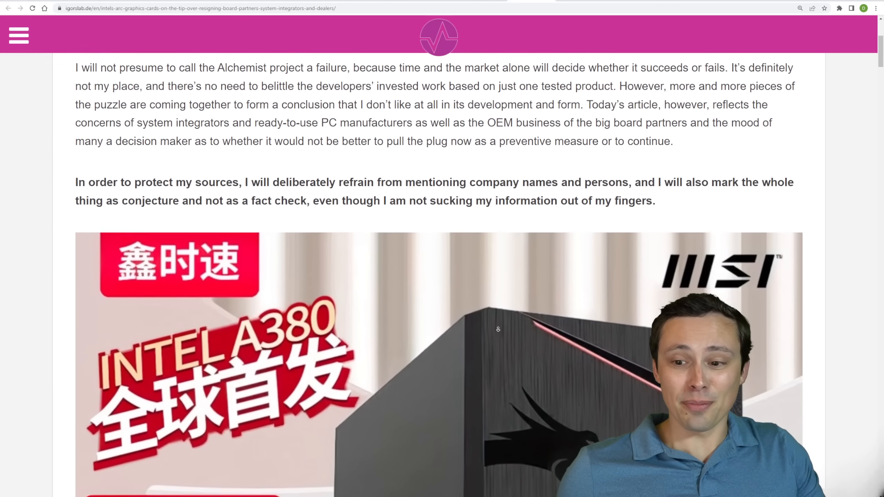
pyautogui.scroll(-3)
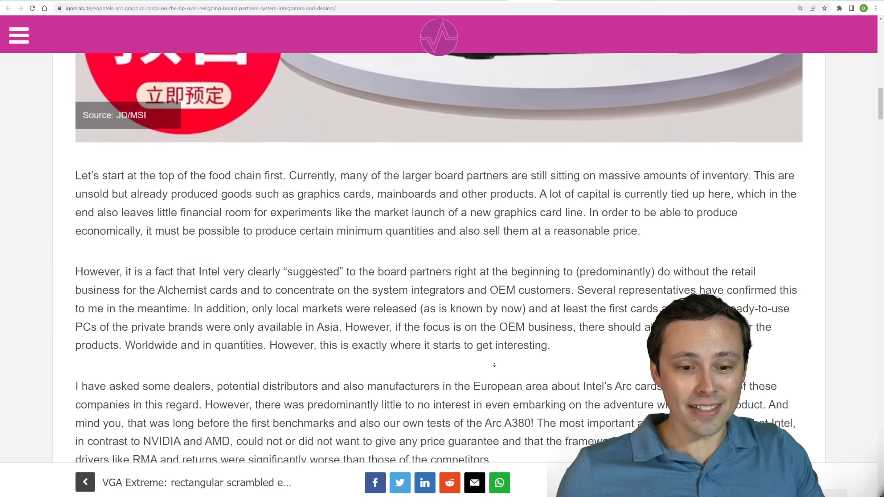
pyautogui.scroll(-3)
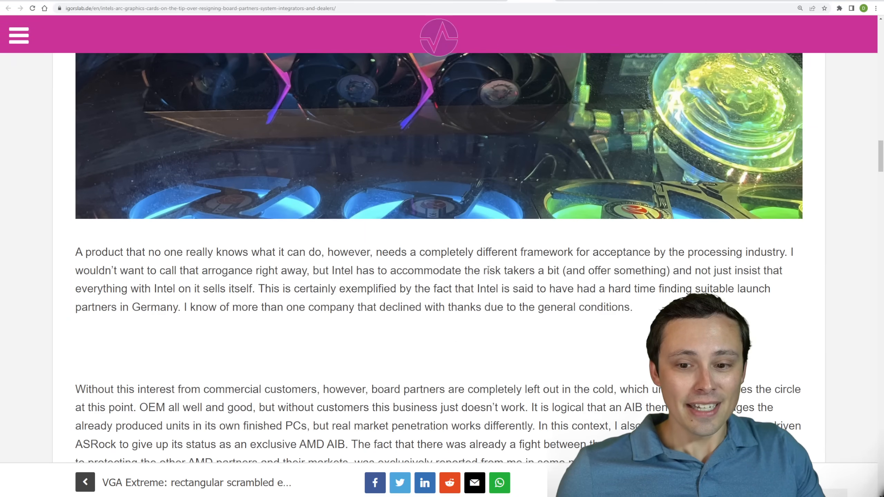
pyautogui.scroll(-3)
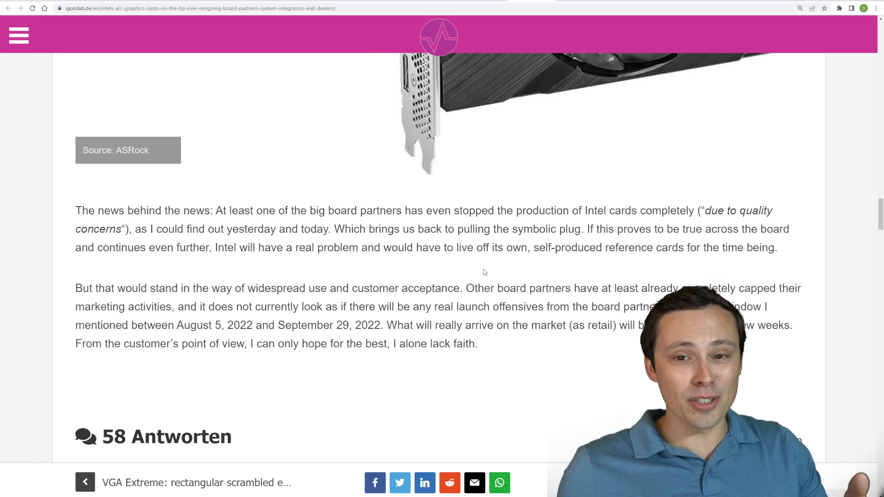
pyautogui.scroll(-3)
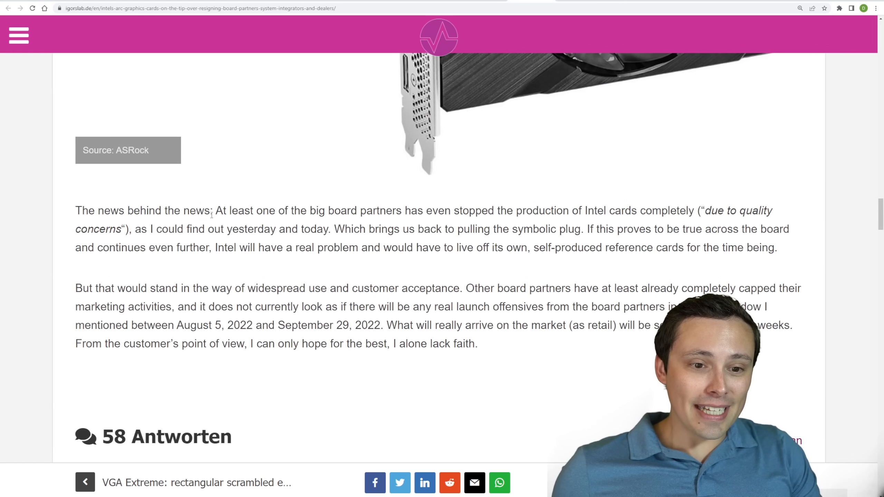
pyautogui.moveTo(216, 210); pyautogui.dragTo(326, 210)
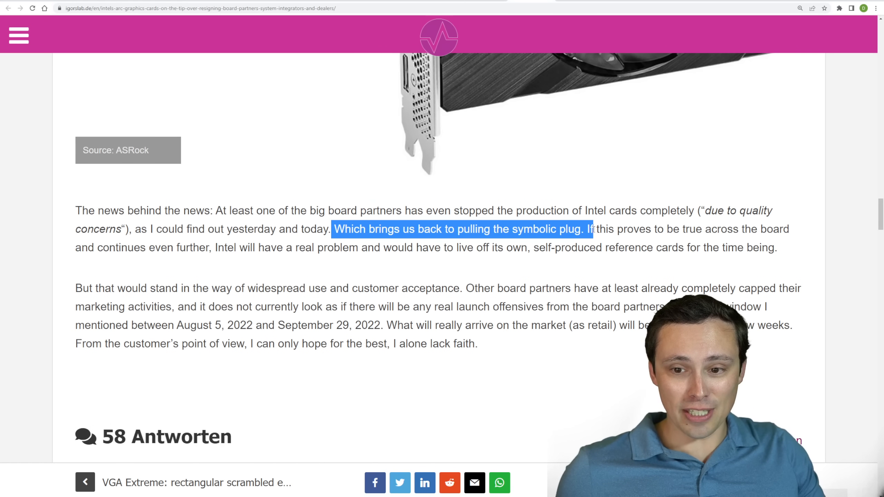
pyautogui.click(397, 273)
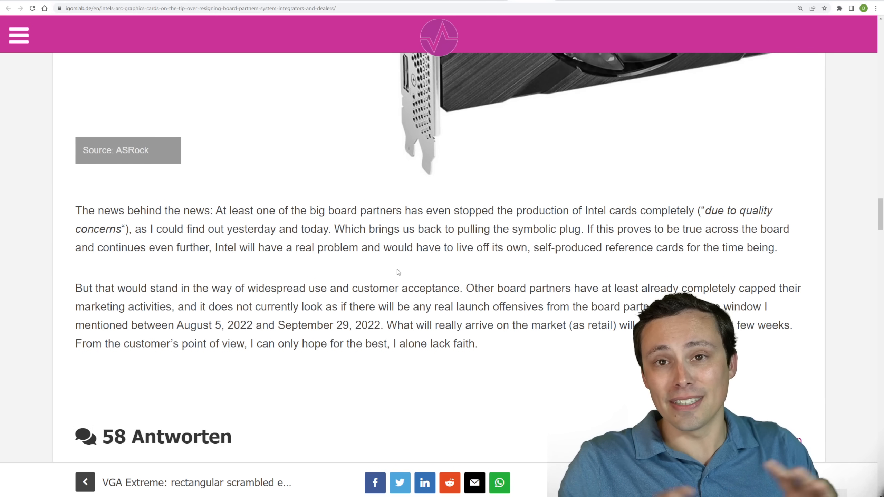
# - Mark passages on other board partners' capped marketing and what will arrive on the market, then deselect
pyautogui.scroll(-3)
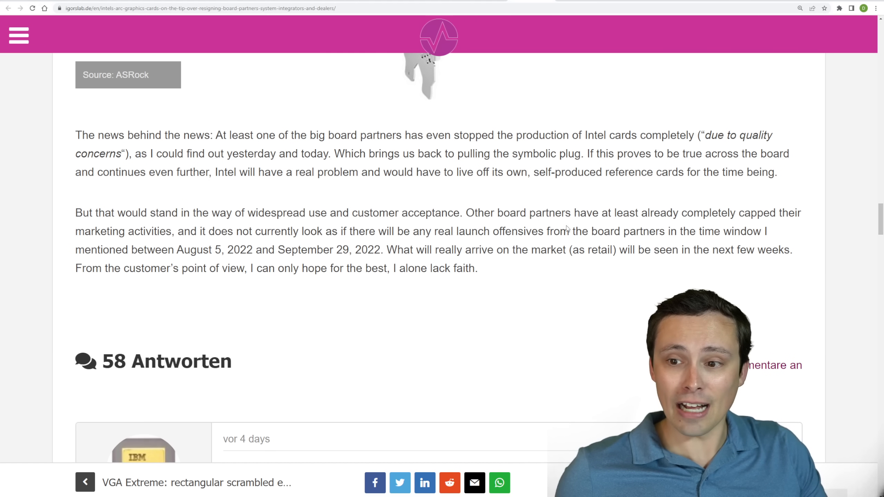
pyautogui.moveTo(520, 199)
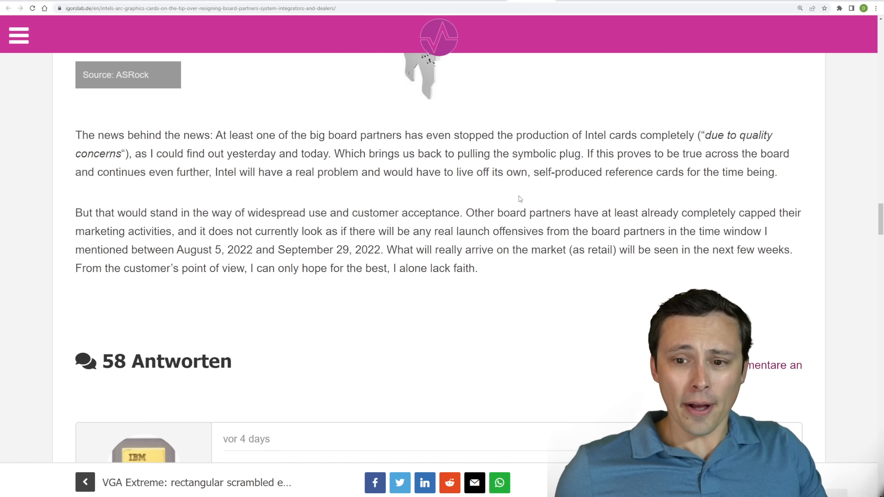
pyautogui.moveTo(475, 213); pyautogui.dragTo(694, 213)
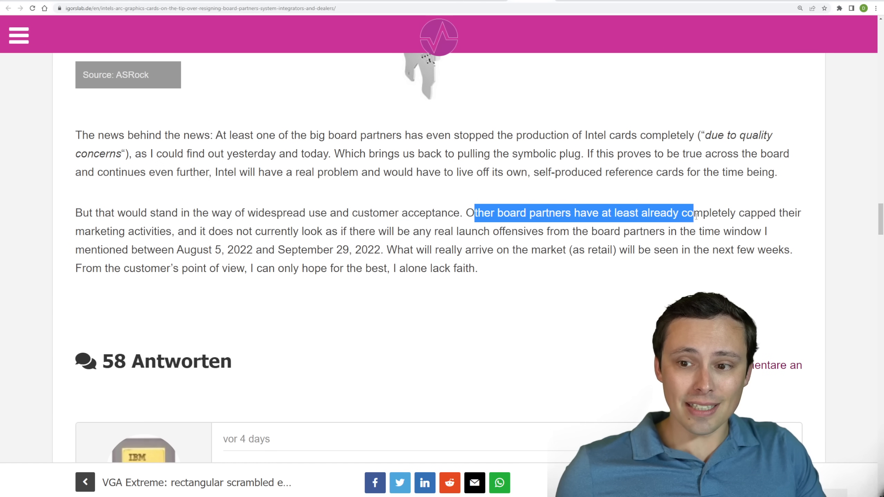
pyautogui.moveTo(694, 213); pyautogui.dragTo(242, 231)
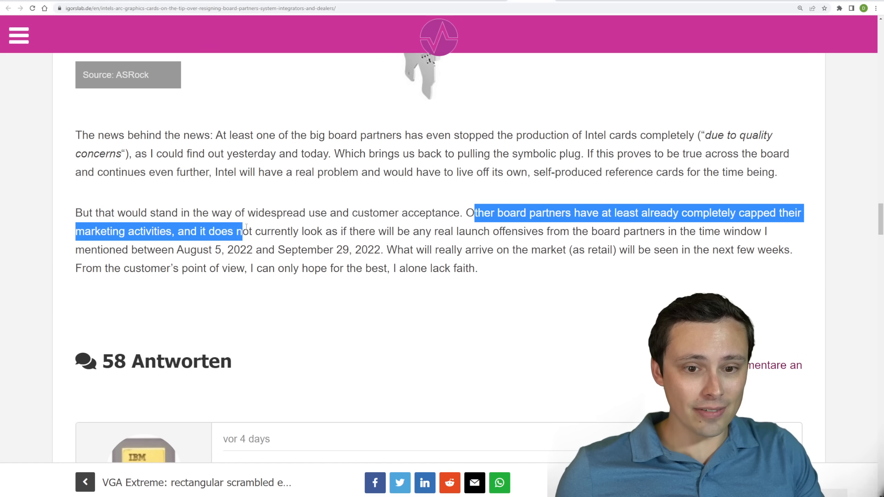
pyautogui.moveTo(243, 231); pyautogui.dragTo(489, 231)
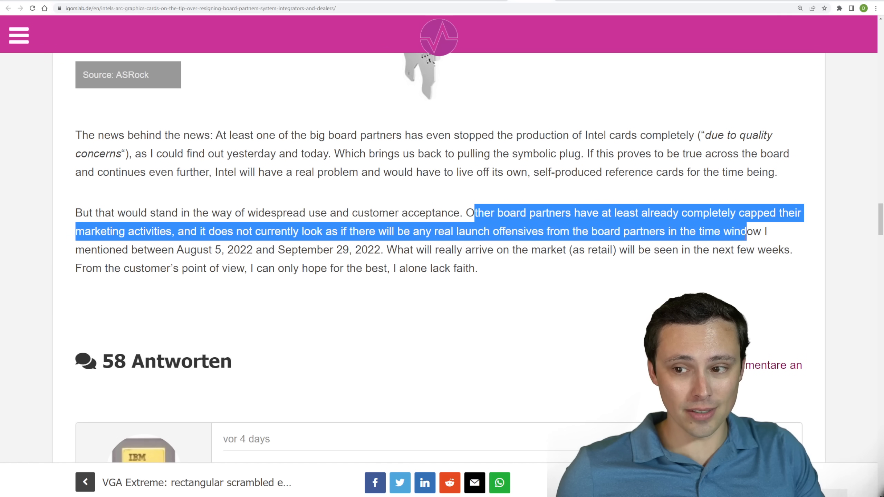
pyautogui.moveTo(761, 231); pyautogui.dragTo(386, 250)
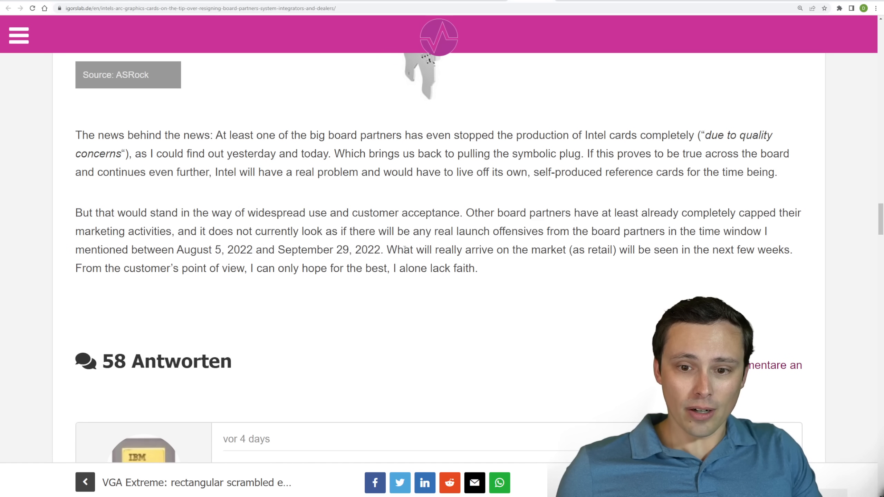
pyautogui.moveTo(412, 250); pyautogui.dragTo(636, 250)
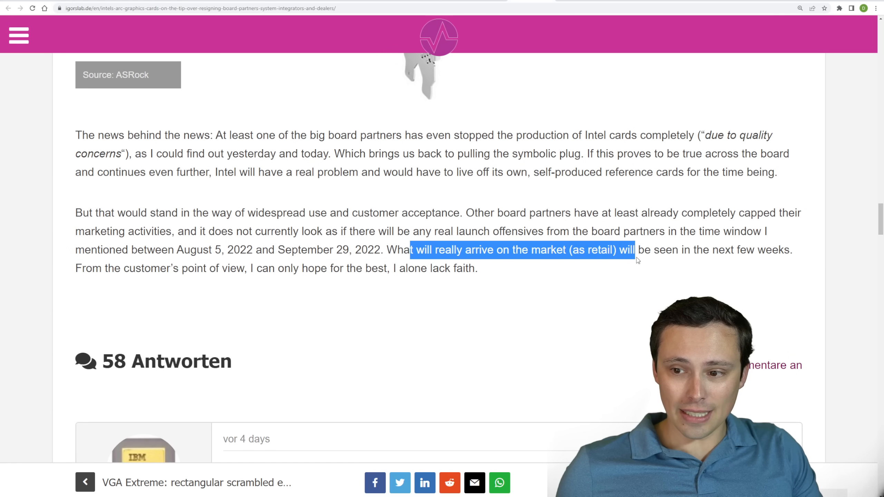
pyautogui.click(509, 272)
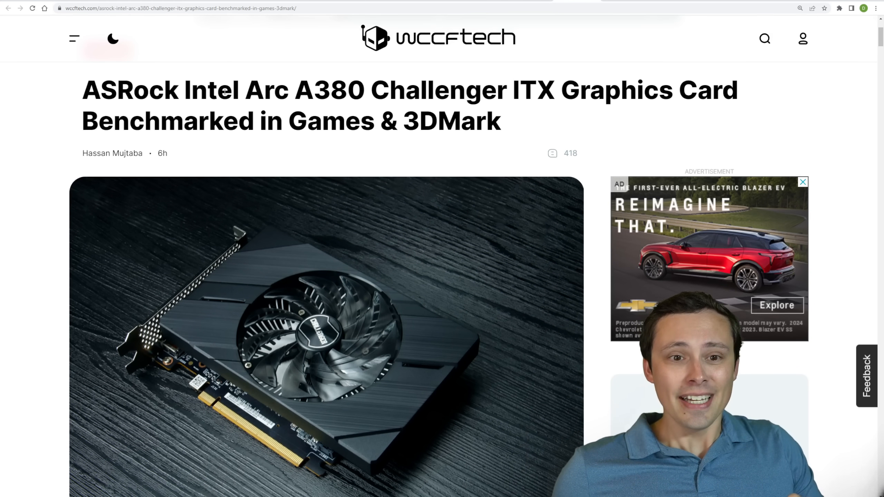
# - Scroll through the Wccftech Arc A380 benchmarks and 3DMark Time Spy results
pyautogui.scroll(-3)
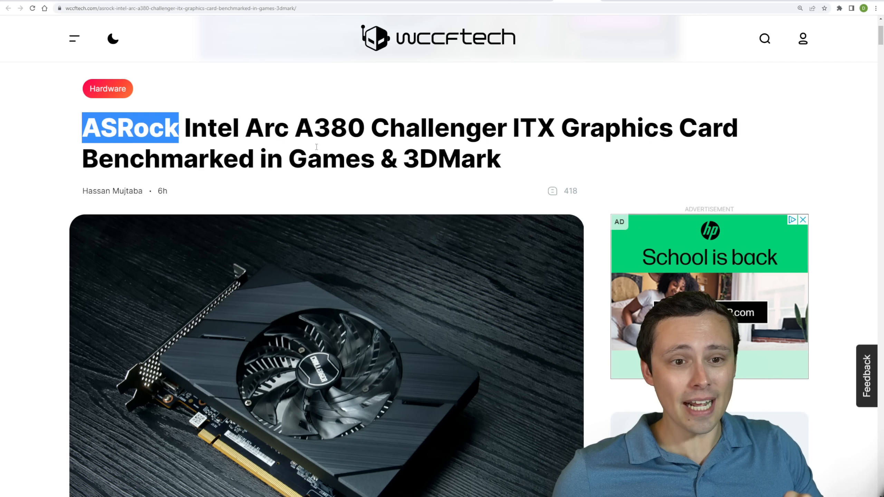
pyautogui.scroll(-3)
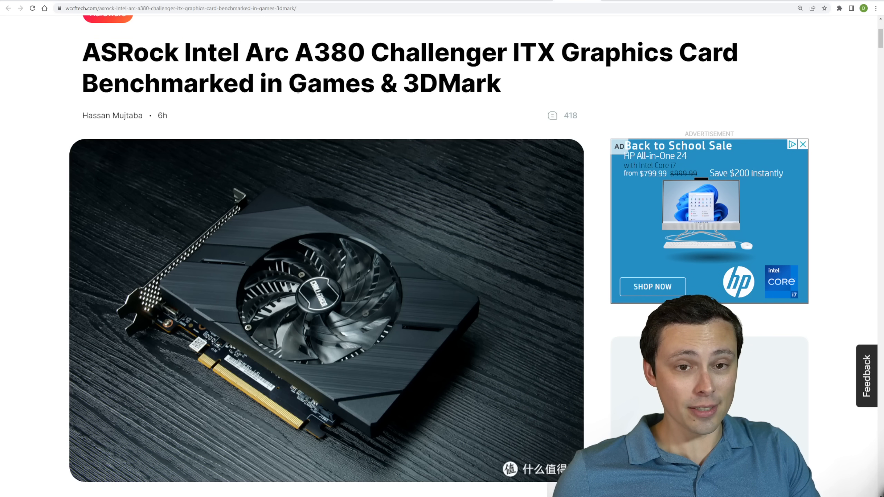
pyautogui.doubleClick(331, 83)
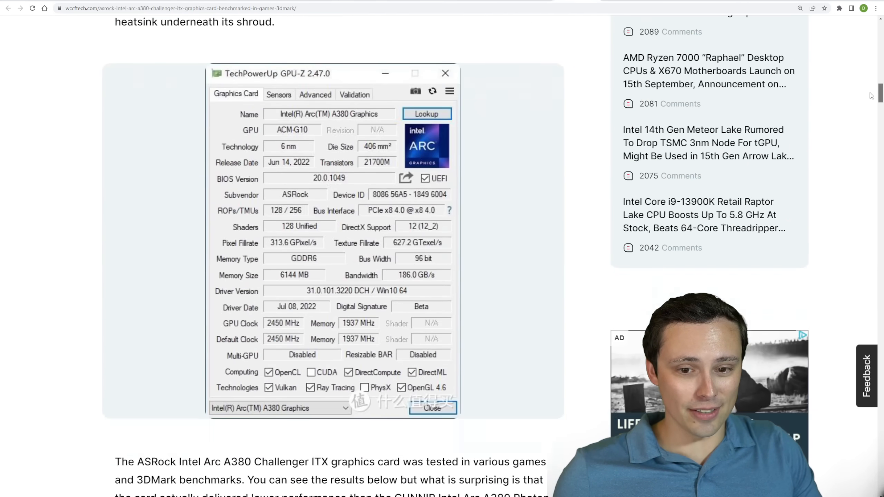
# - Scroll past the rumored Arc lineup table to the end of the article
pyautogui.scroll(-3)
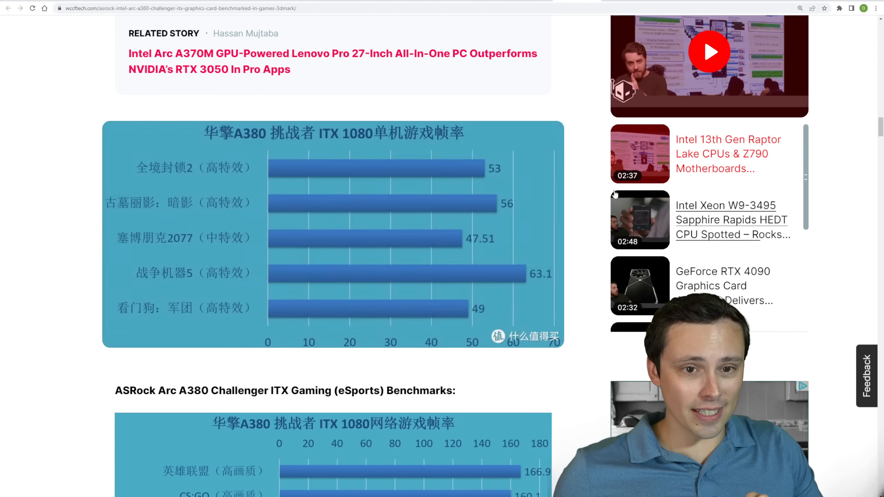
pyautogui.scroll(-3)
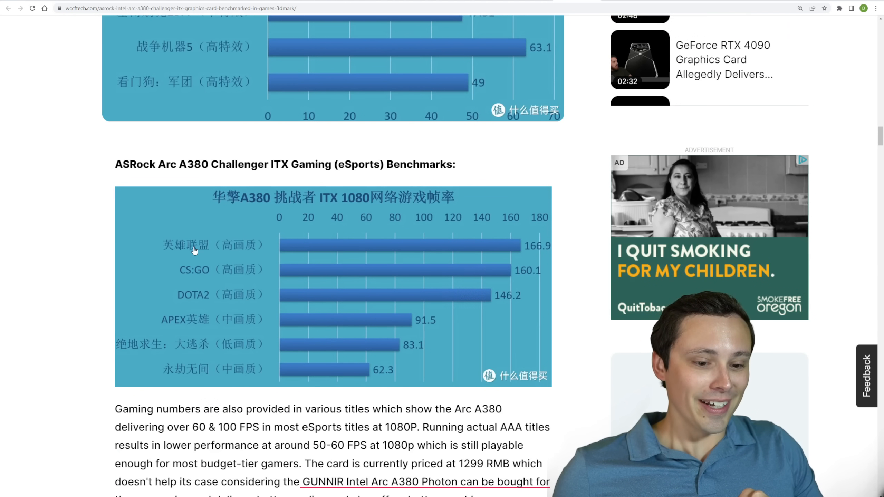
pyautogui.scroll(-3)
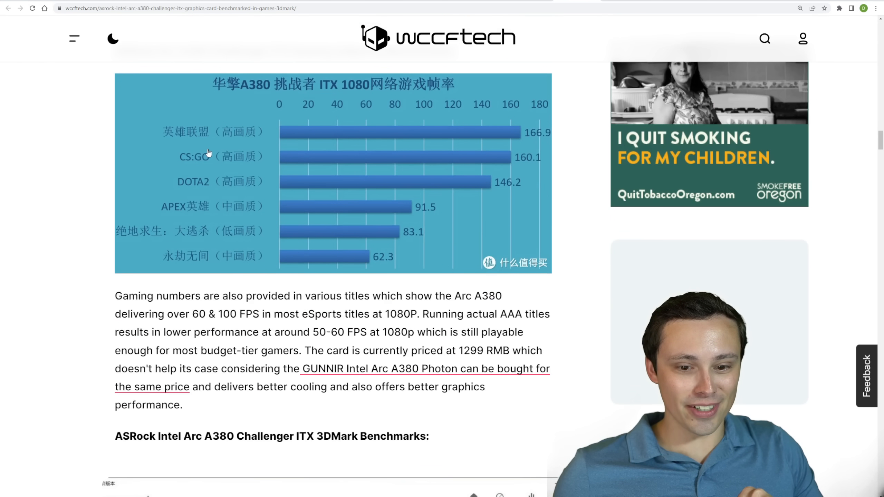
pyautogui.scroll(-3)
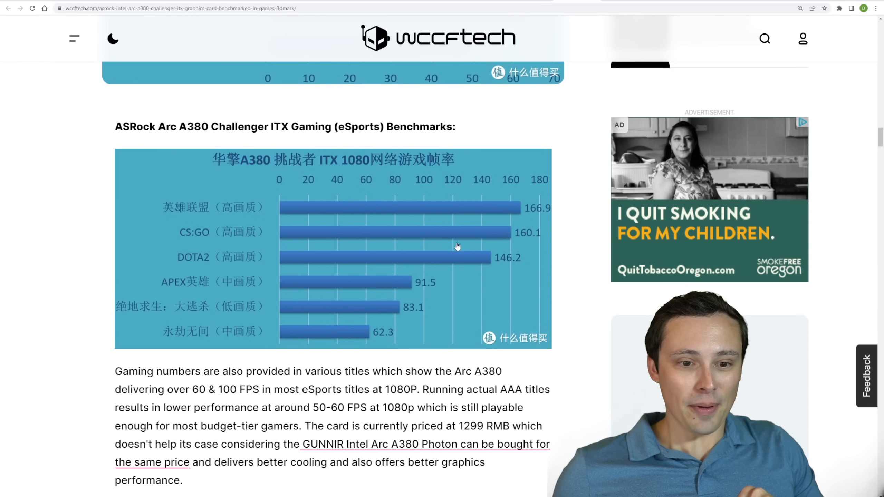
pyautogui.moveTo(458, 276)
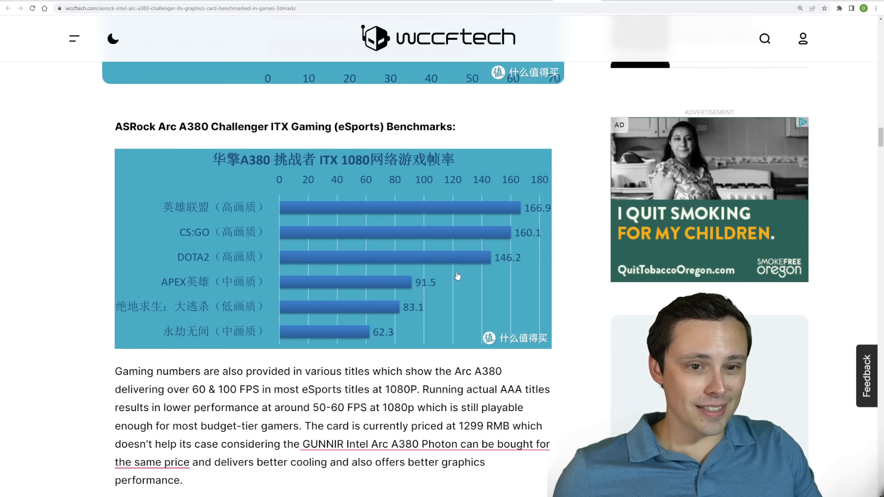
pyautogui.scroll(-3)
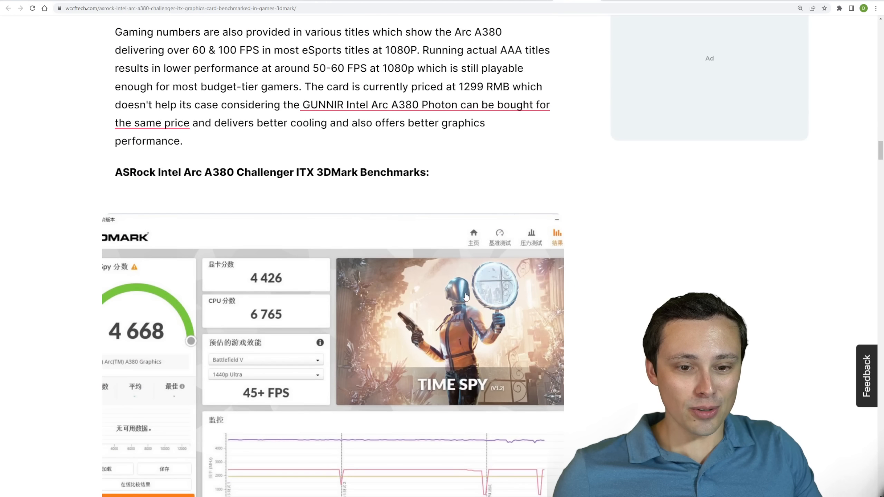
pyautogui.scroll(-3)
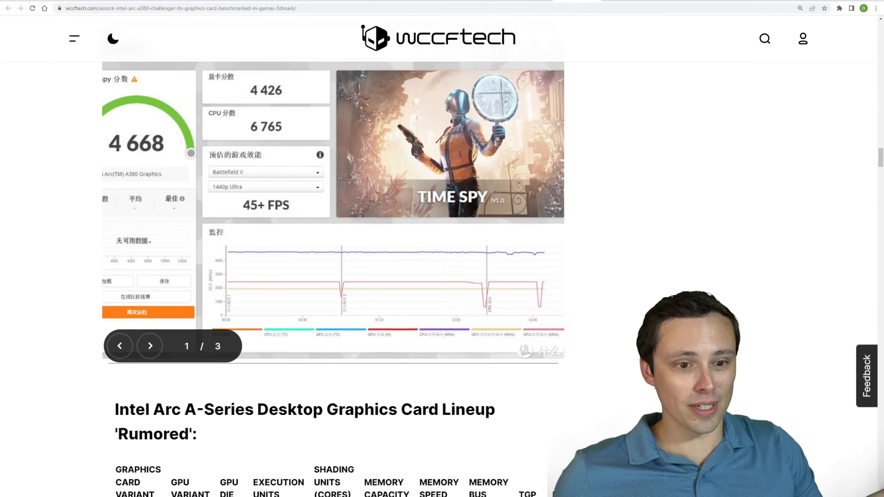
pyautogui.scroll(-3)
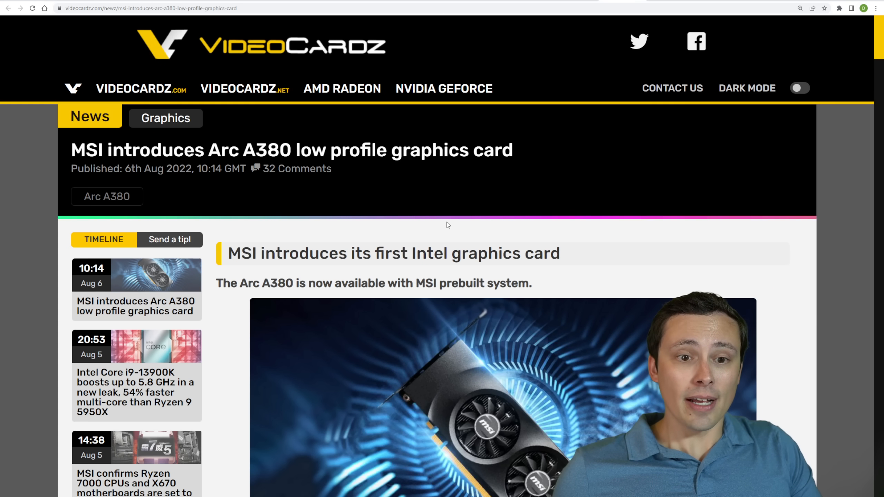
# - Scroll the MSI Arc A380 article and highlight 'MSI's prebuilt is available in three different configurations'
pyautogui.scroll(-3)
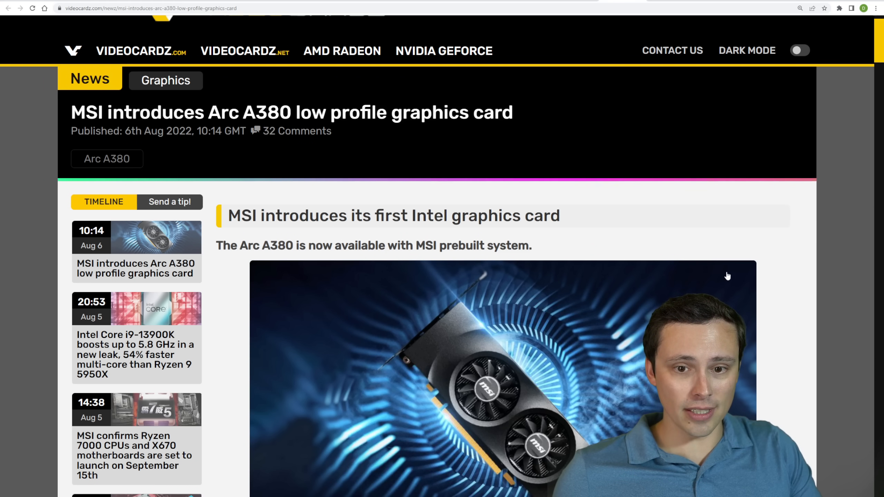
pyautogui.scroll(-3)
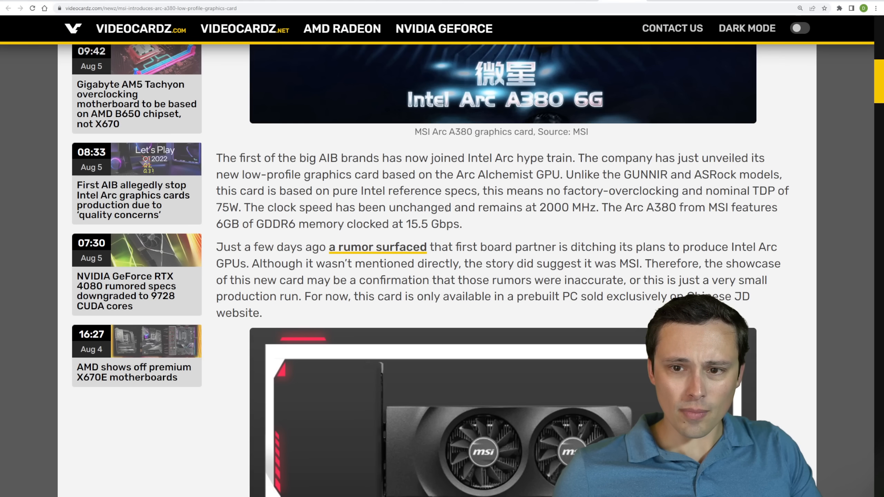
pyautogui.scroll(-3)
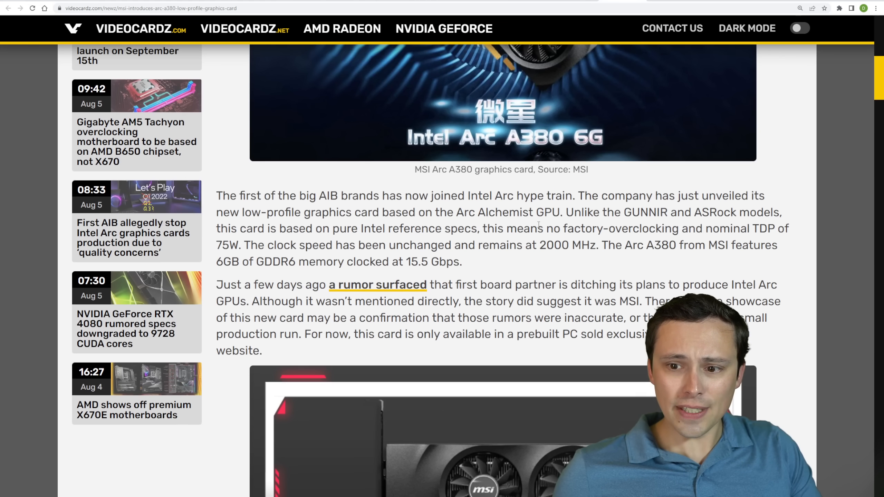
pyautogui.scroll(-3)
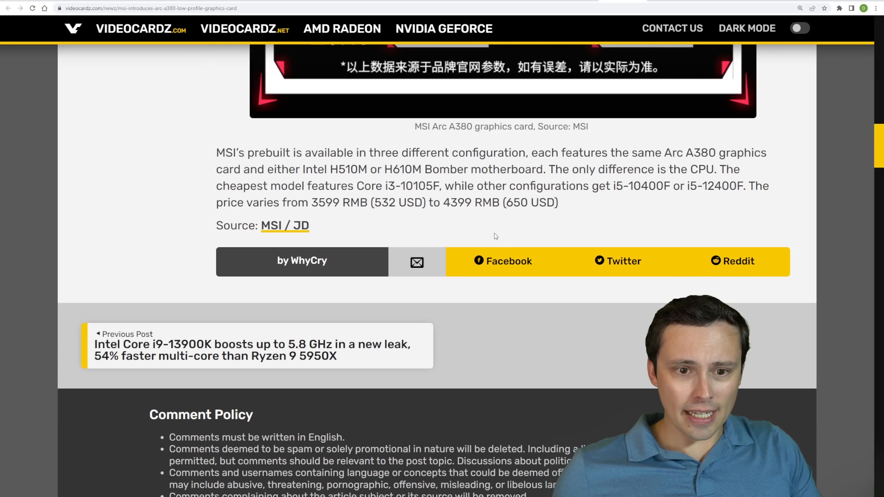
pyautogui.moveTo(233, 152); pyautogui.dragTo(348, 152)
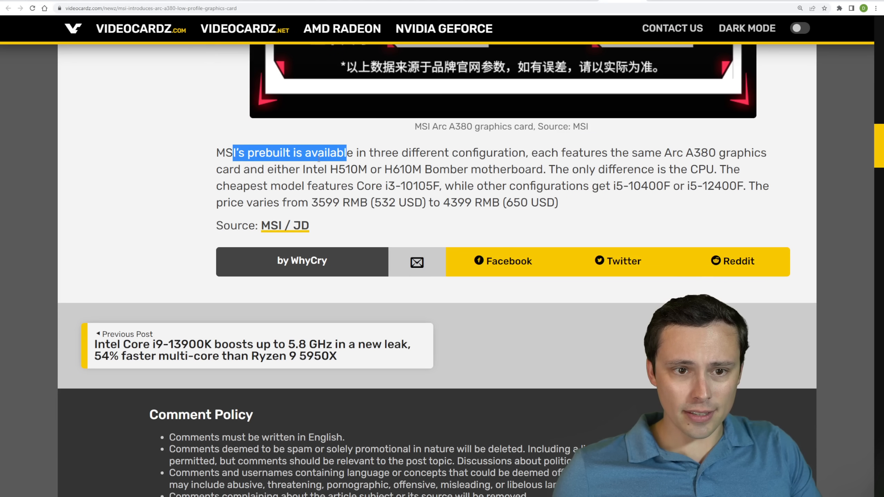
pyautogui.moveTo(348, 152); pyautogui.dragTo(445, 152)
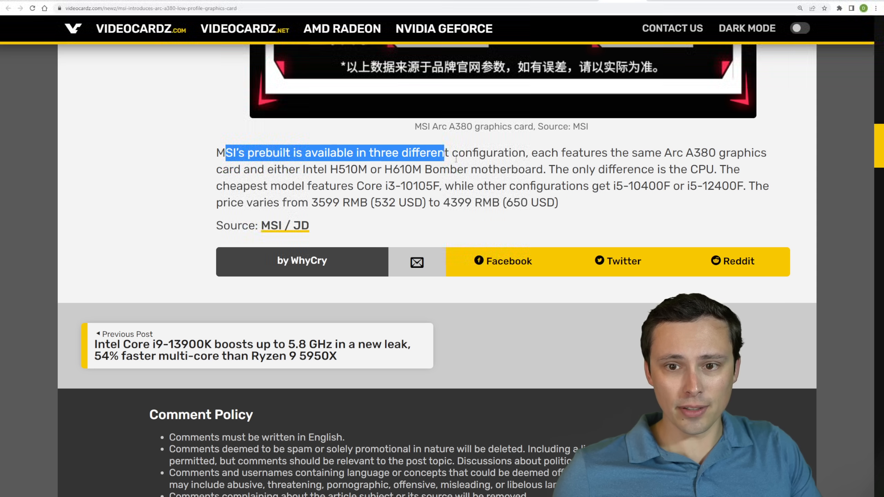
pyautogui.moveTo(444, 153); pyautogui.dragTo(672, 152)
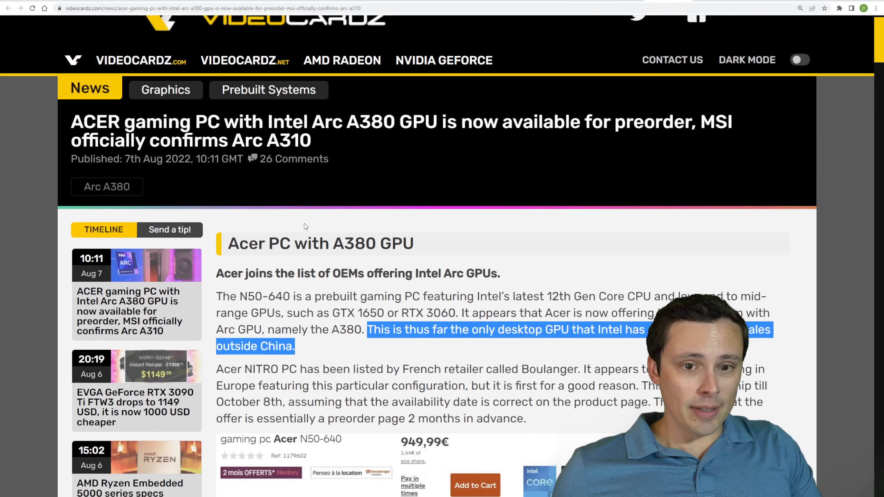
# - Scroll through the Acer Arc A380 preorder story to the Boulanger product listings and prices
pyautogui.scroll(-3)
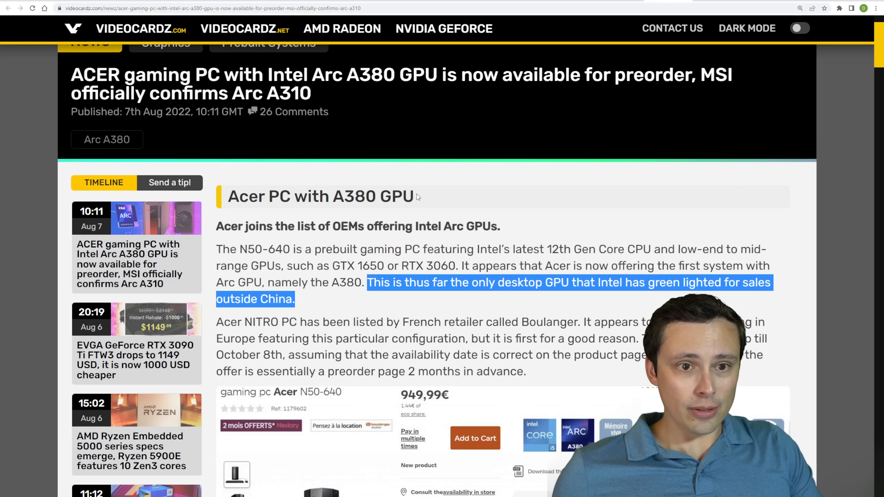
pyautogui.scroll(-3)
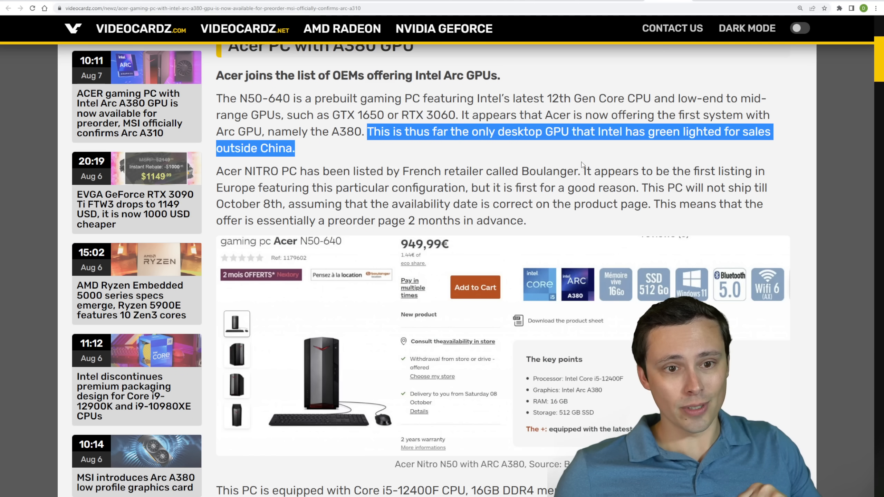
pyautogui.scroll(-3)
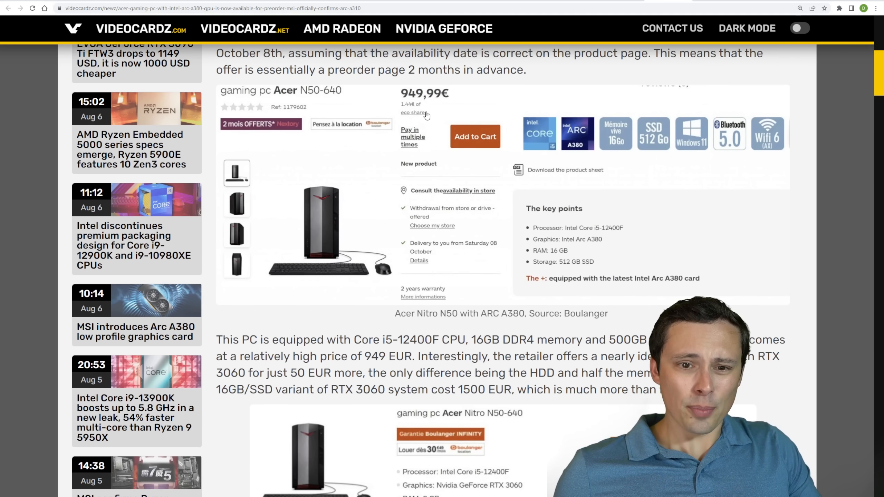
pyautogui.scroll(-3)
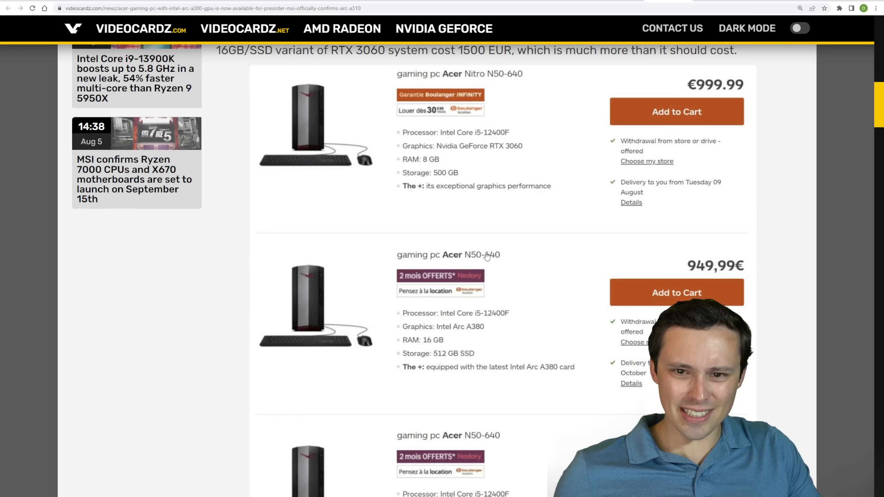
pyautogui.scroll(-3)
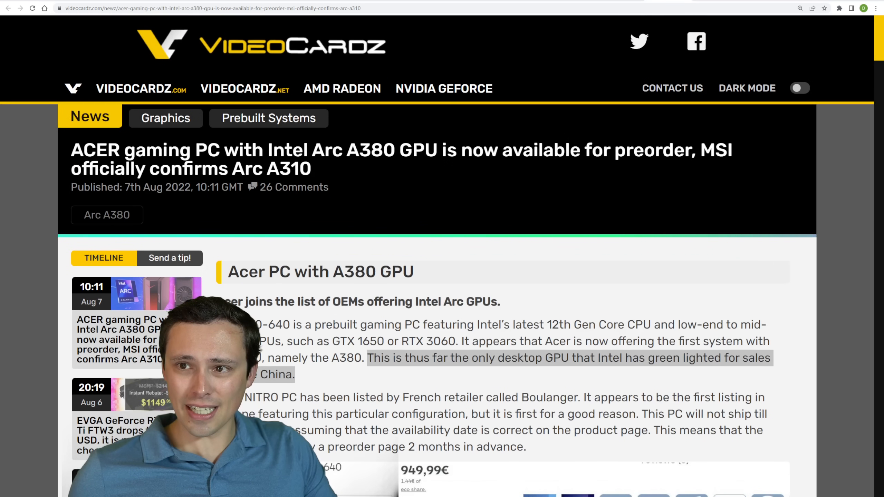
pyautogui.scroll(-3)
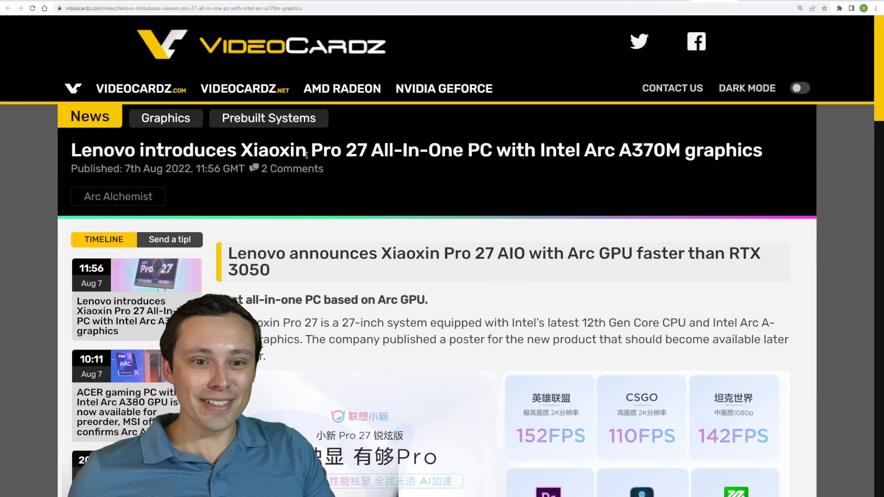
# - Scroll the Lenovo Xiaoxin Pro 27 article through its FPS and encoding performance poster
pyautogui.moveTo(311, 150); pyautogui.dragTo(403, 150)
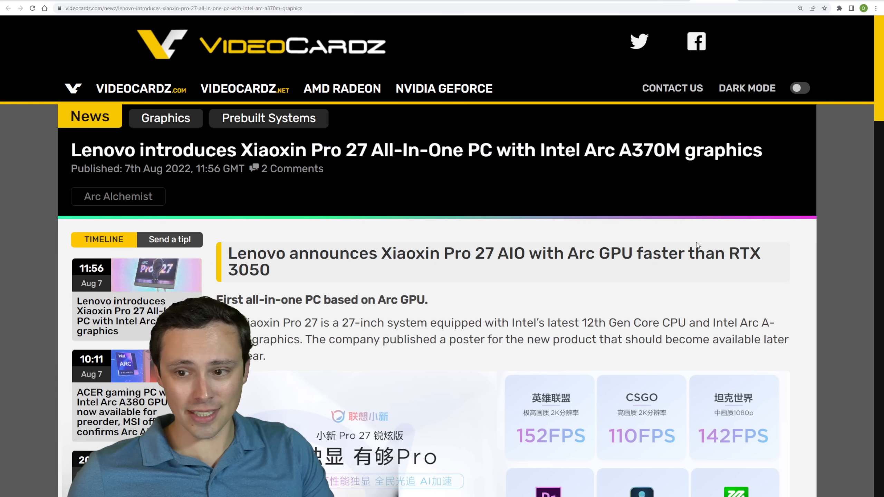
pyautogui.scroll(-3)
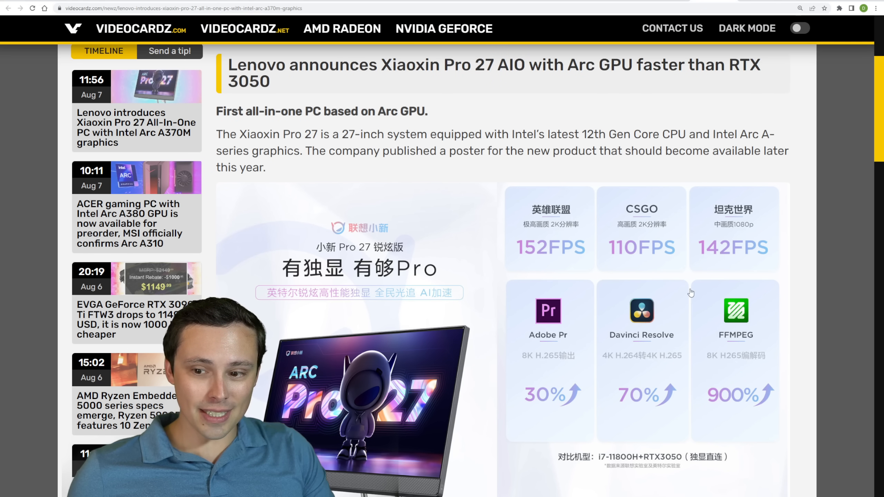
pyautogui.scroll(-3)
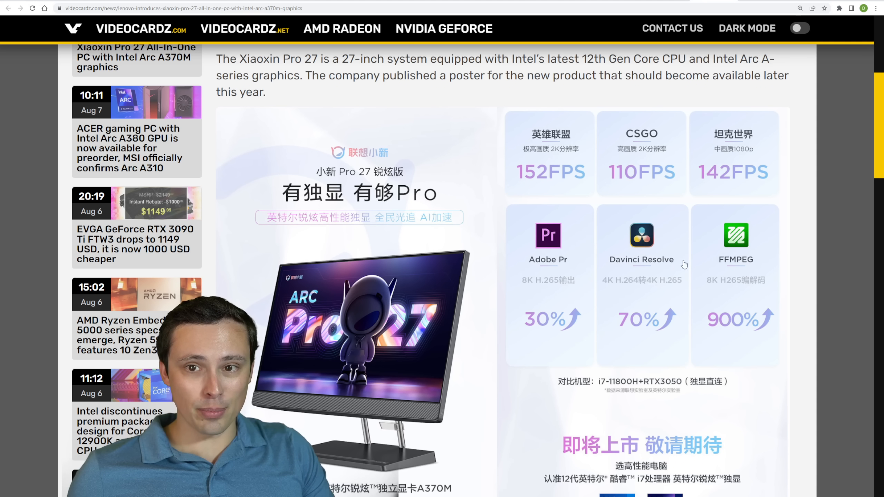
pyautogui.scroll(-3)
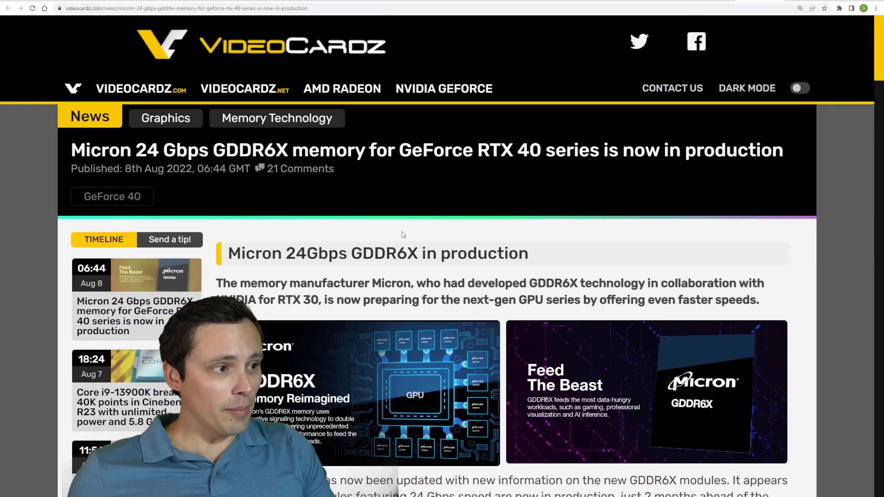
# - Highlight 'RTX 40' in the Micron headline and TITAN ADA's 24 Gbps in the specs table
pyautogui.scroll(-3)
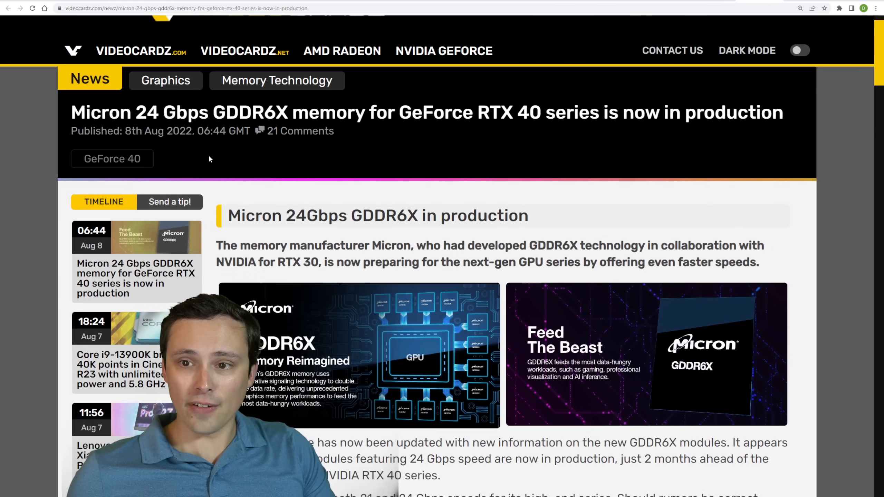
pyautogui.doubleClick(733, 75)
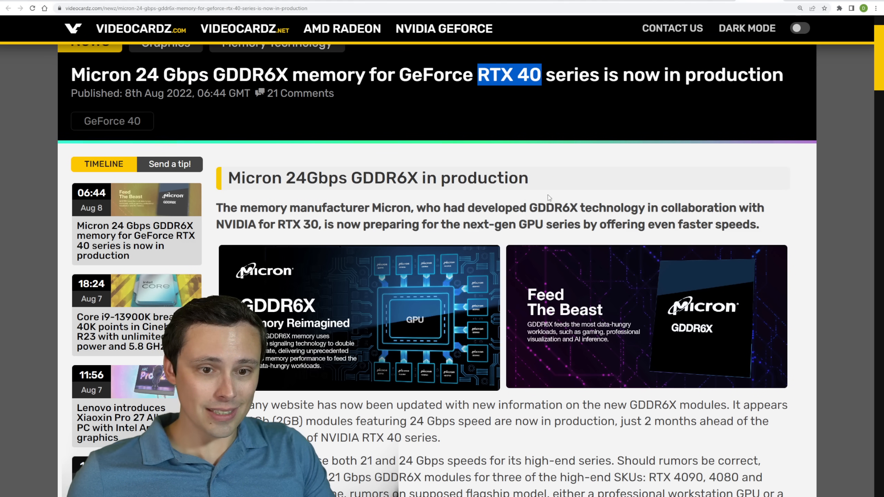
pyautogui.scroll(-3)
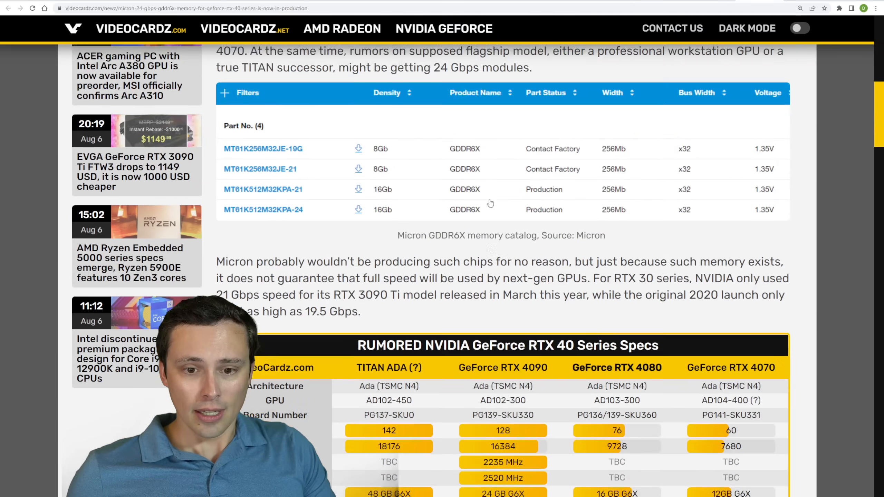
pyautogui.scroll(-3)
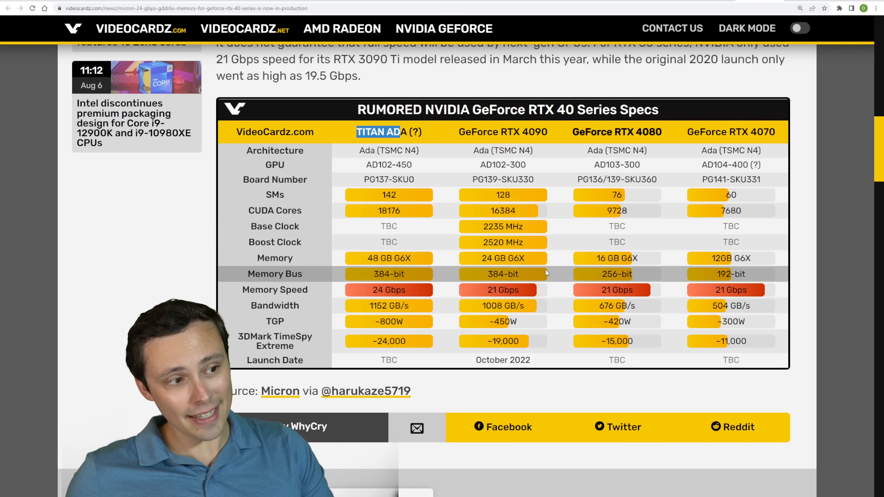
pyautogui.doubleClick(378, 290)
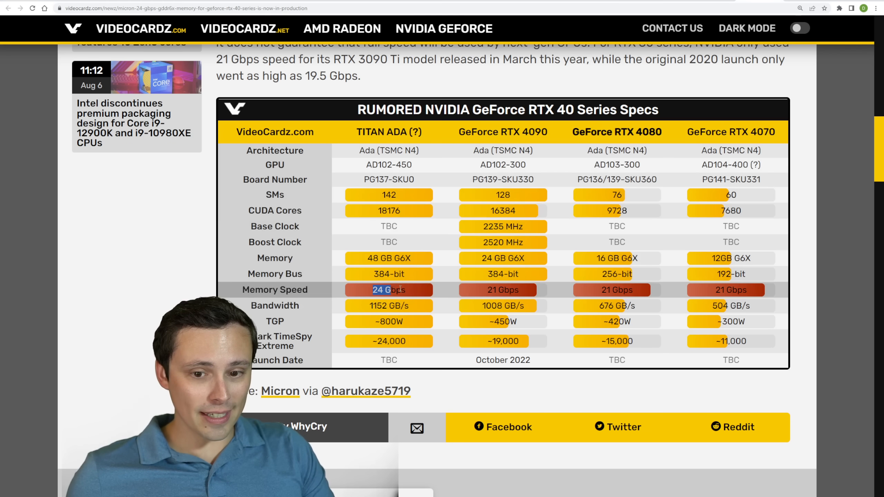